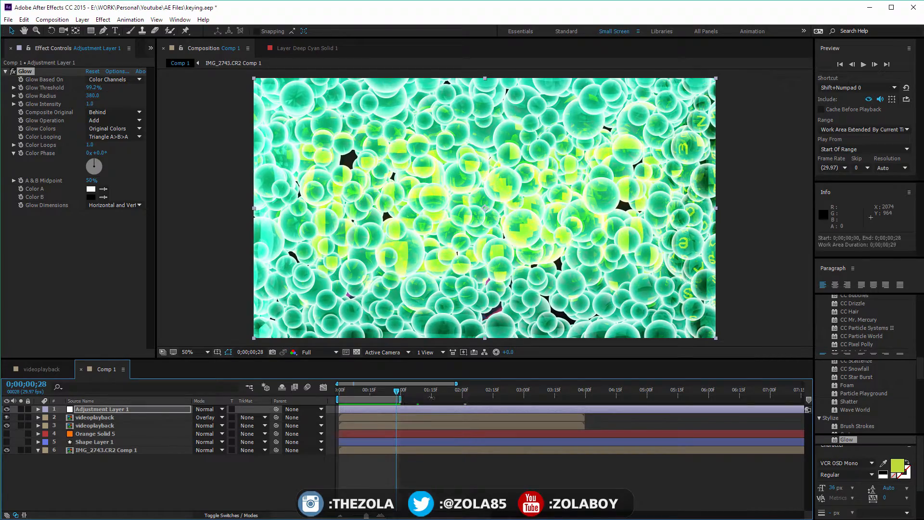
# Preview the glowing bubble animation, then switch to the videoplayback composition with the TEXT title
pyautogui.click(862, 64)
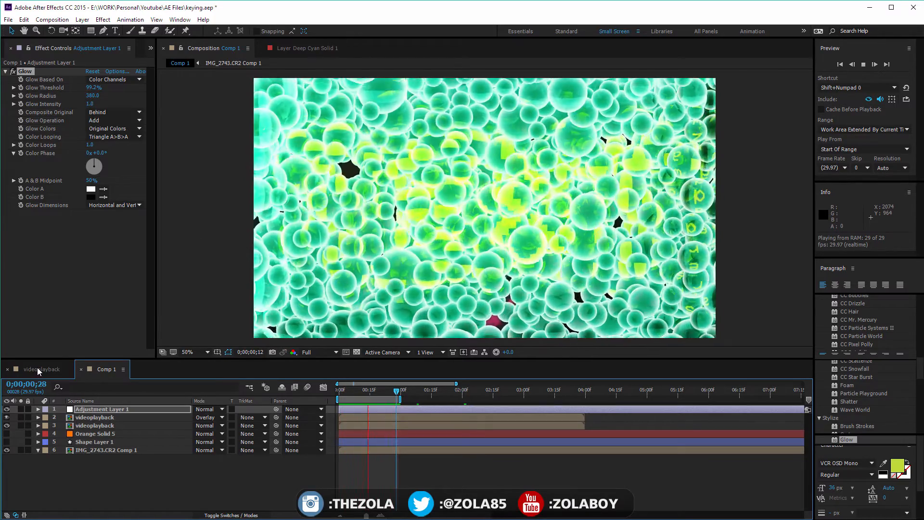
pyautogui.click(41, 368)
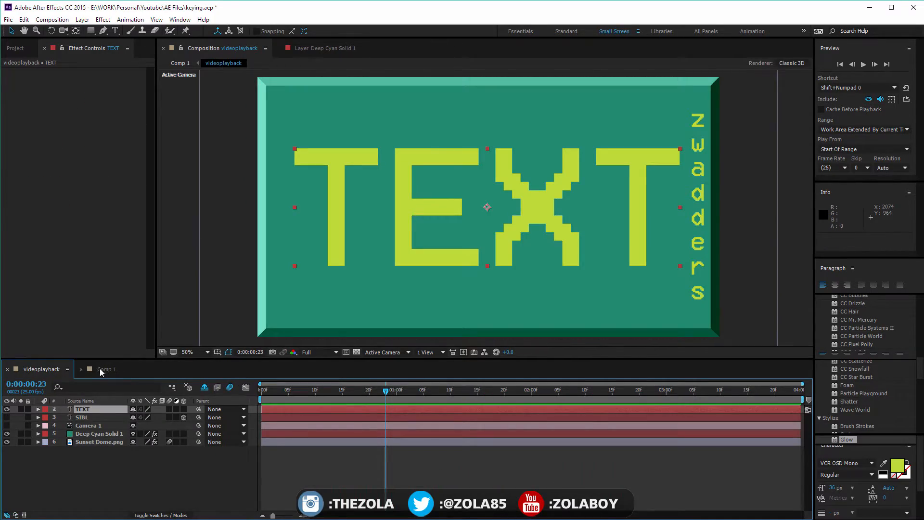
# Return to Comp 1 and add the videoplayback layer with a CC Bubbles effect over black
pyautogui.click(106, 368)
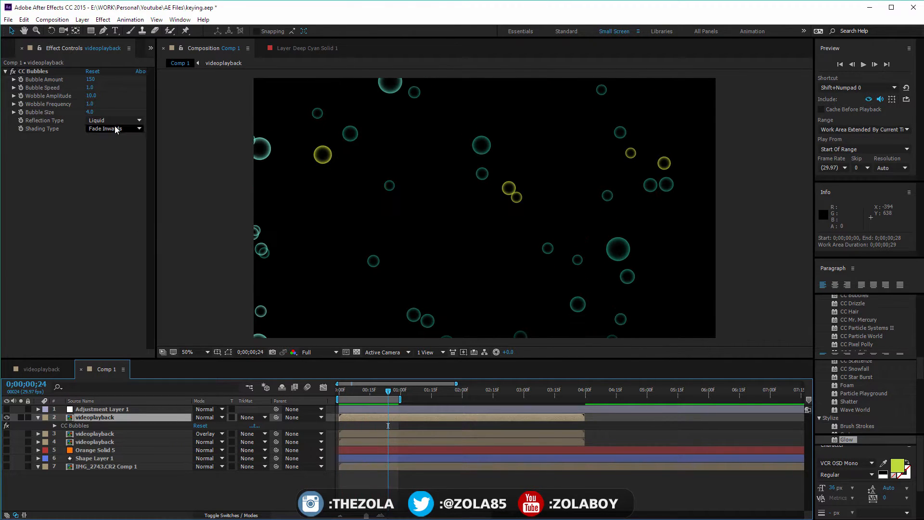
# Set CC Bubbles Reflection Type to Metal, compare Lighten, Darken and Fade Outwards shading, then choose None for flat discs
pyautogui.click(111, 120)
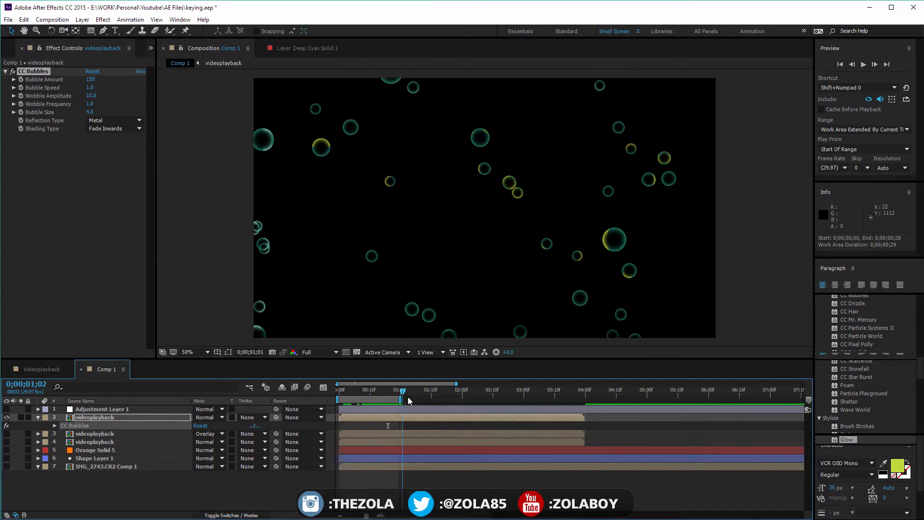
pyautogui.click(112, 127)
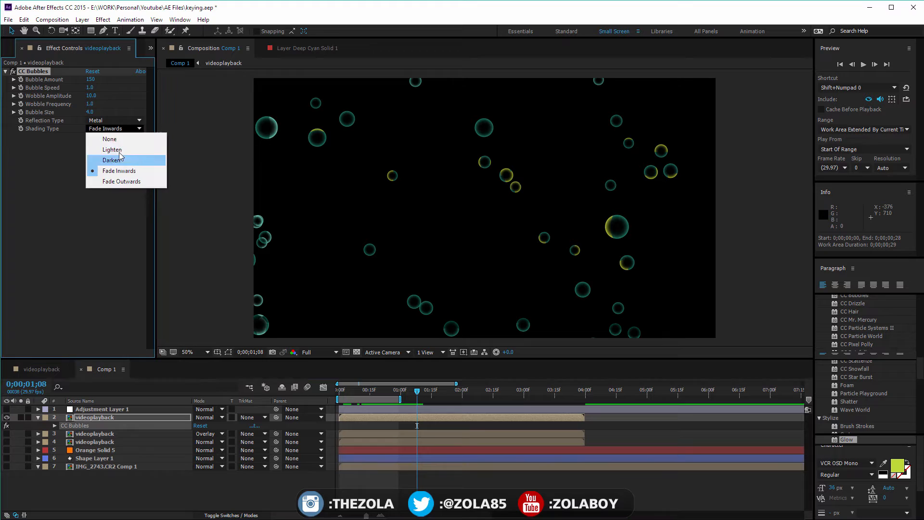
pyautogui.click(112, 149)
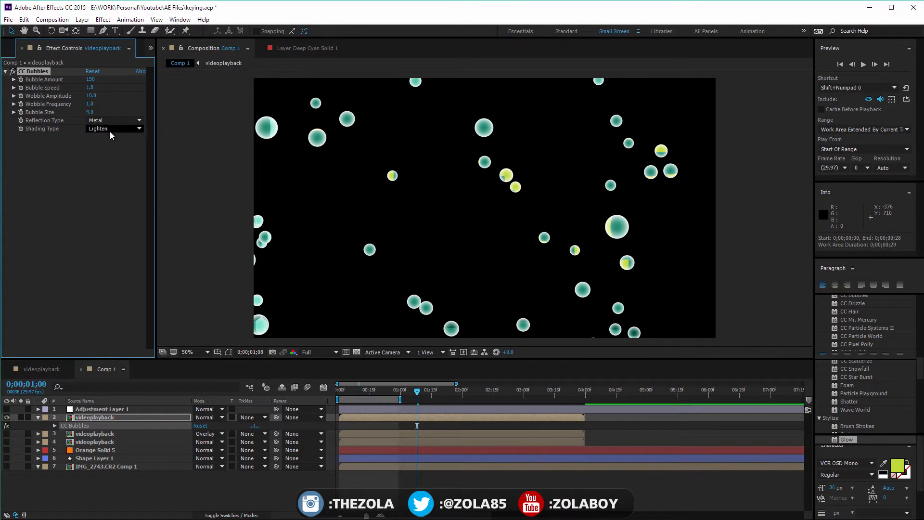
pyautogui.click(112, 128)
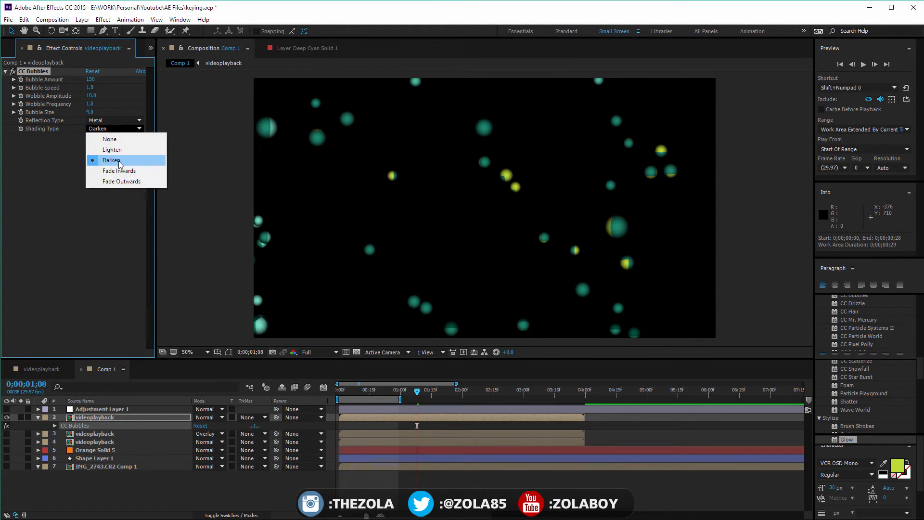
pyautogui.click(118, 170)
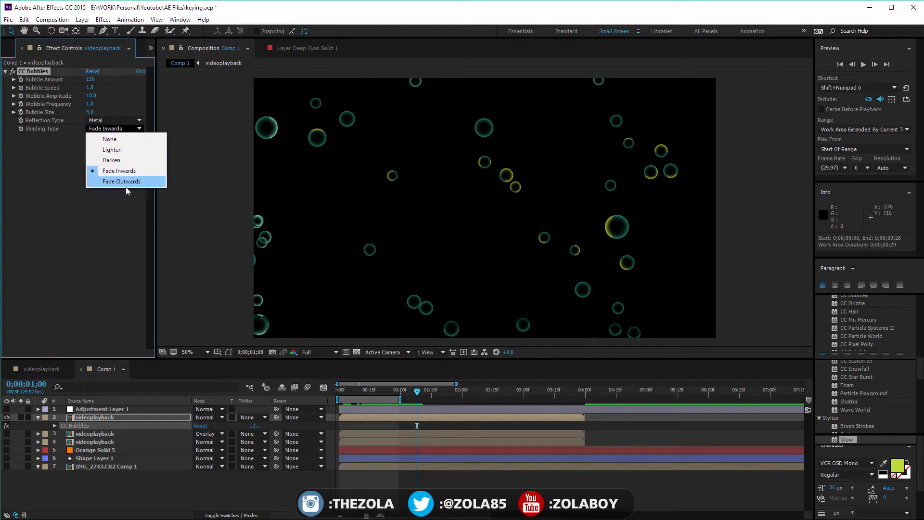
pyautogui.click(121, 181)
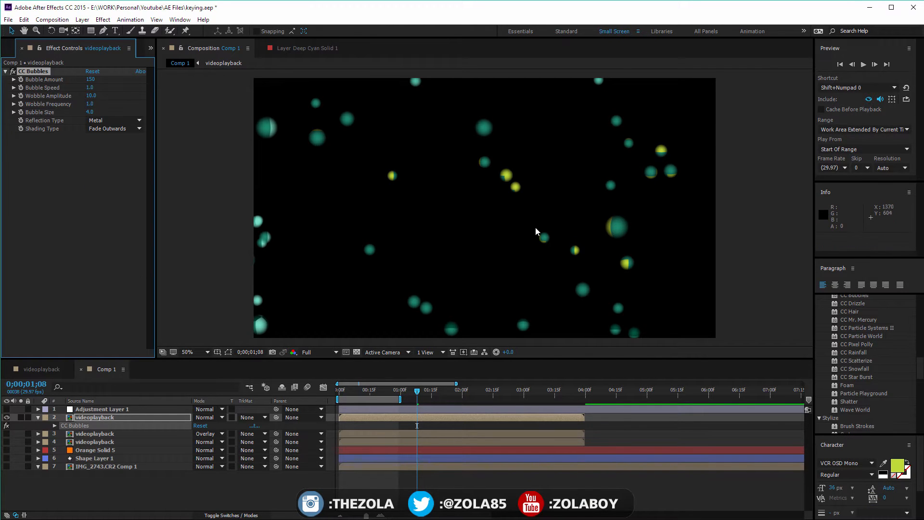
pyautogui.moveTo(416, 390); pyautogui.dragTo(355, 389)
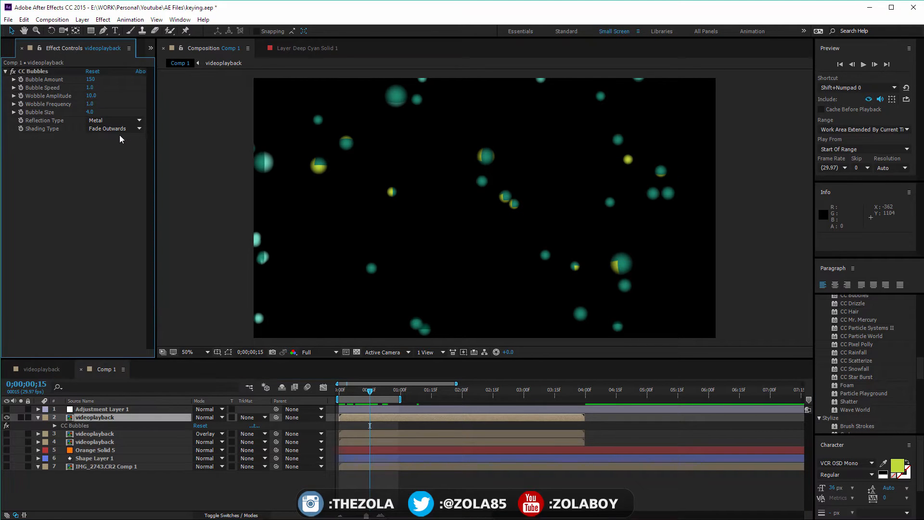
pyautogui.click(112, 128)
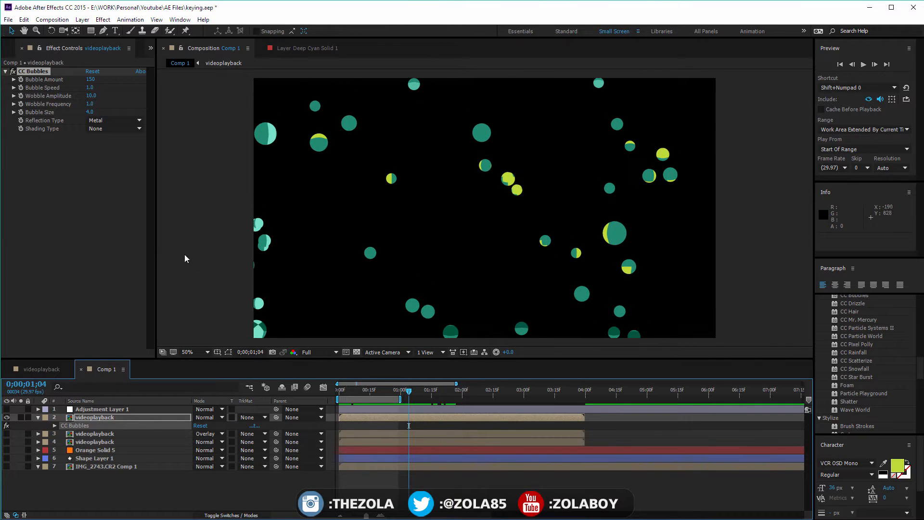
# Raise CC Bubbles amount (1530, then 3710) and Bubble Size to 9.4 so discs fill the frame
pyautogui.write('1530')
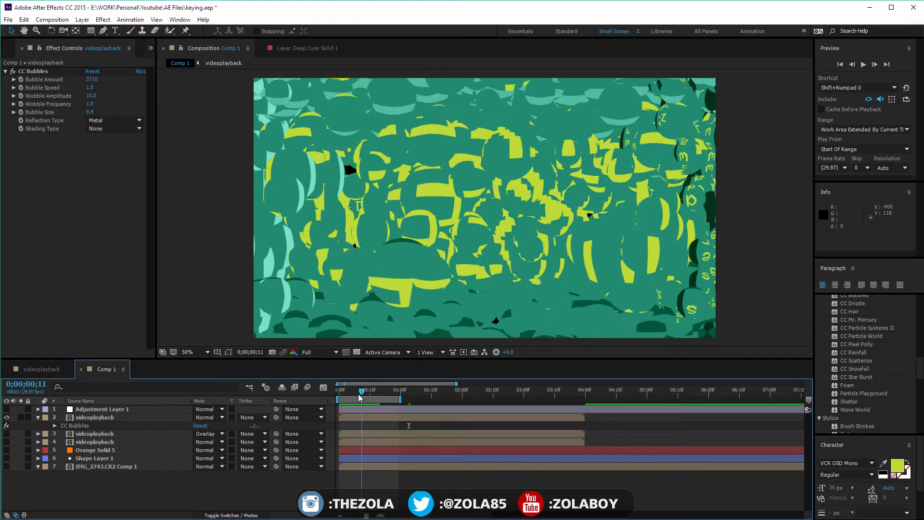
# Blend the duplicated bubble layer with Color Dodge, Normal and Overlay to compare looks
pyautogui.moveTo(359, 391); pyautogui.dragTo(352, 392)
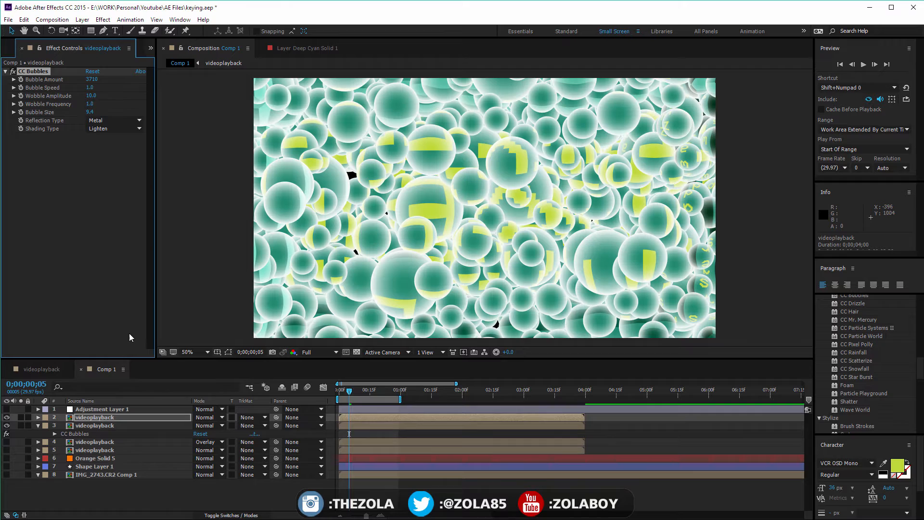
pyautogui.click(208, 417)
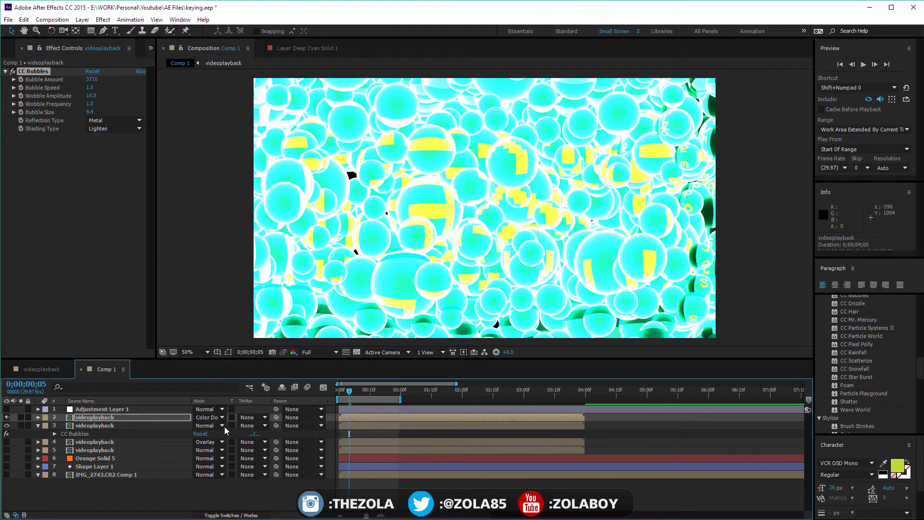
pyautogui.click(208, 416)
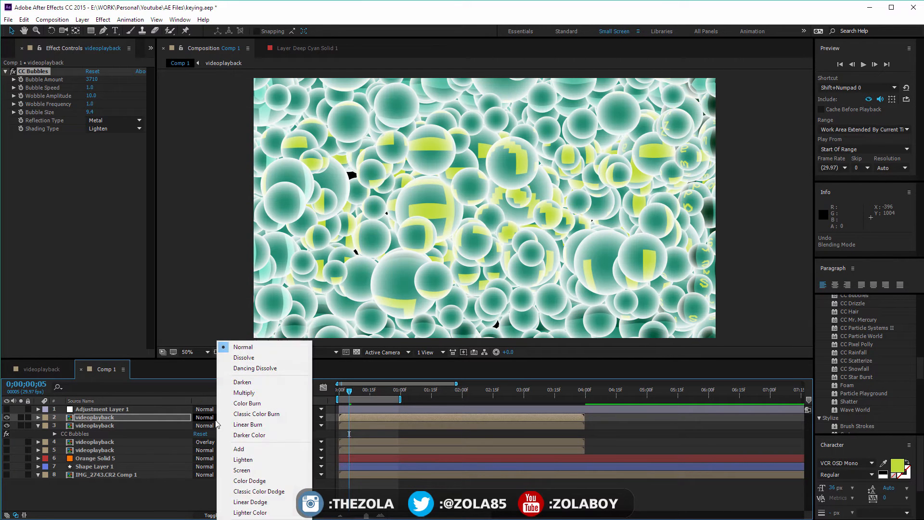
pyautogui.click(114, 128)
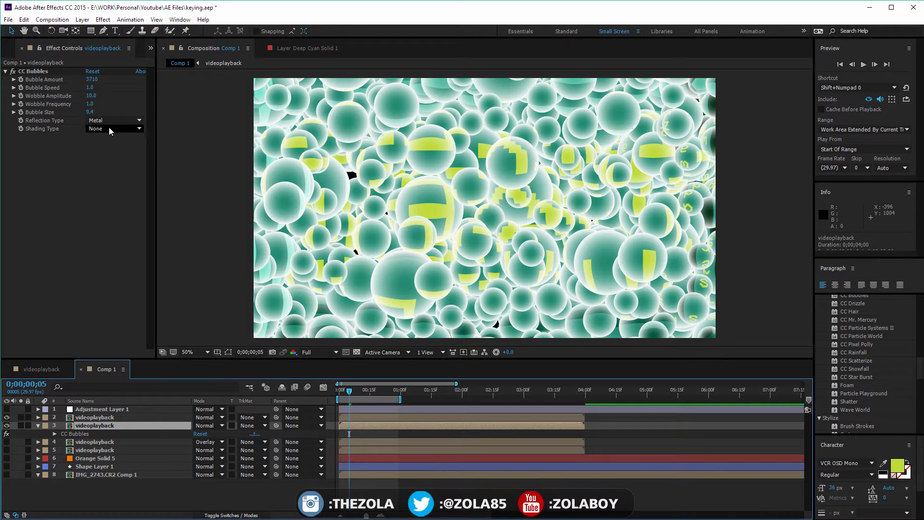
pyautogui.click(114, 128)
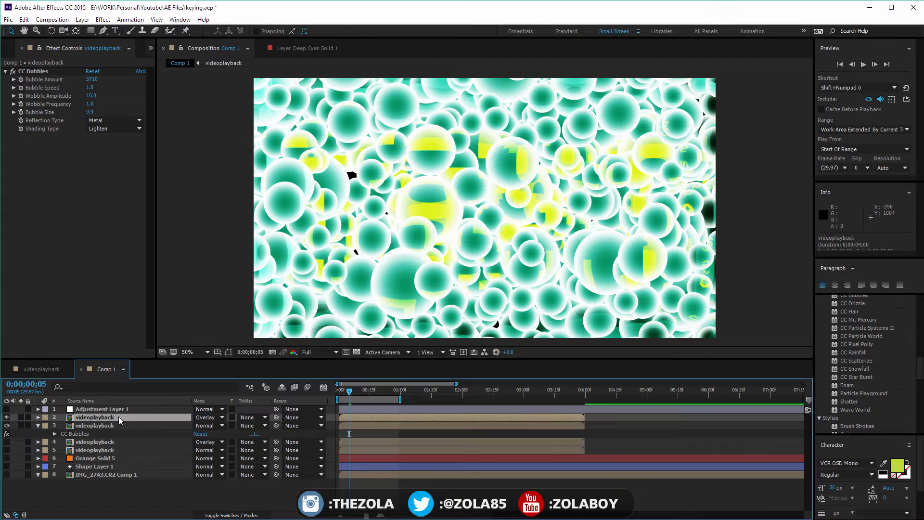
pyautogui.click(112, 120)
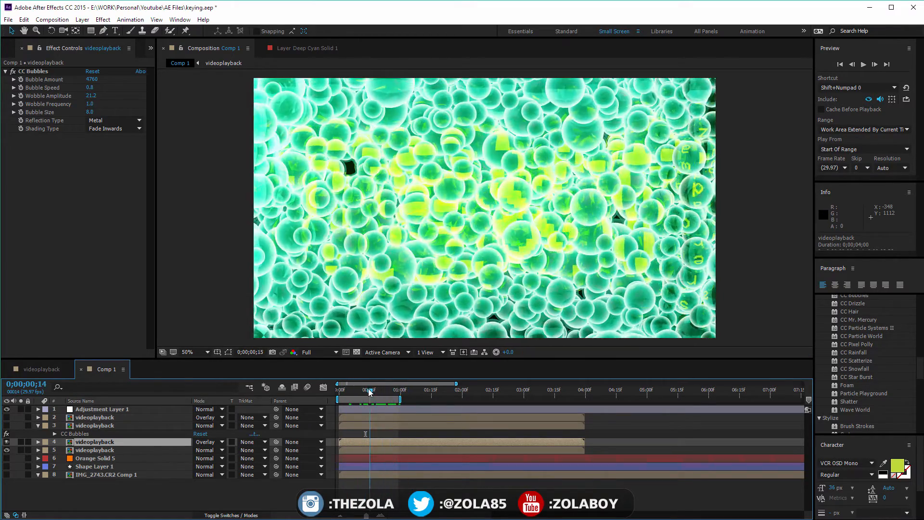
# Select the videoplayback bubble layers and delete them, leaving only the portrait footage
pyautogui.click(390, 389)
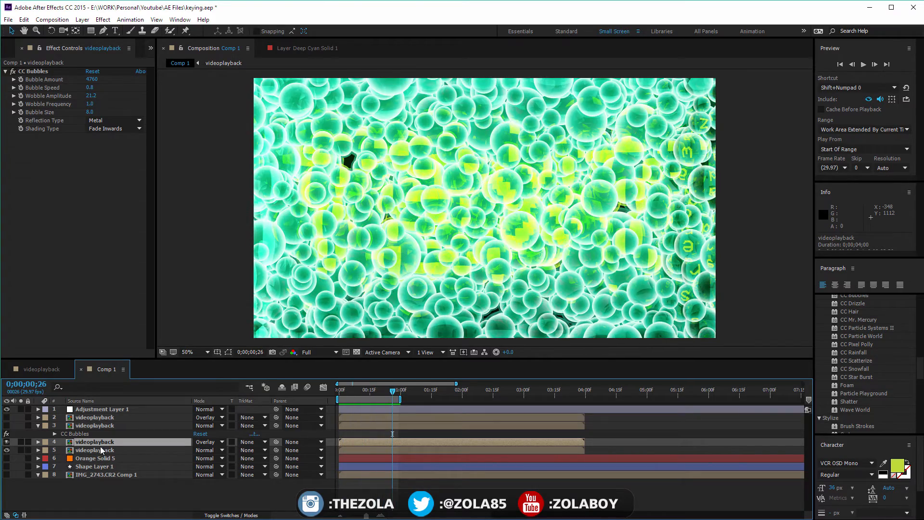
pyautogui.click(94, 465)
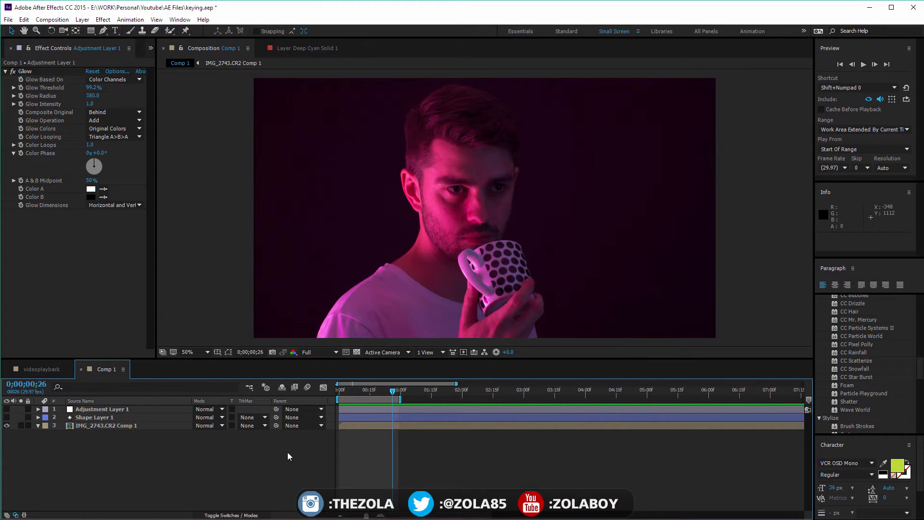
# Apply CC Ball Action to the portrait, then return Rotation to 0 with a Twist Angle of about 12°
pyautogui.scroll(-3)
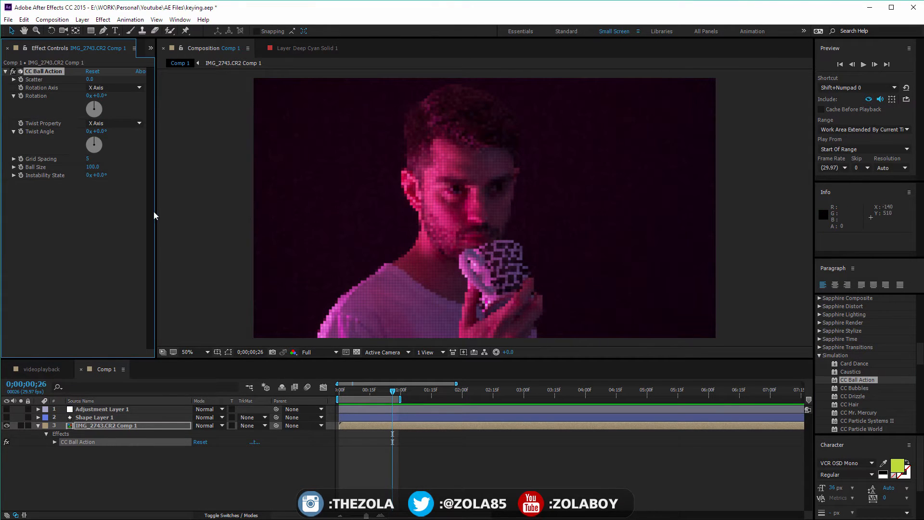
pyautogui.click(188, 352)
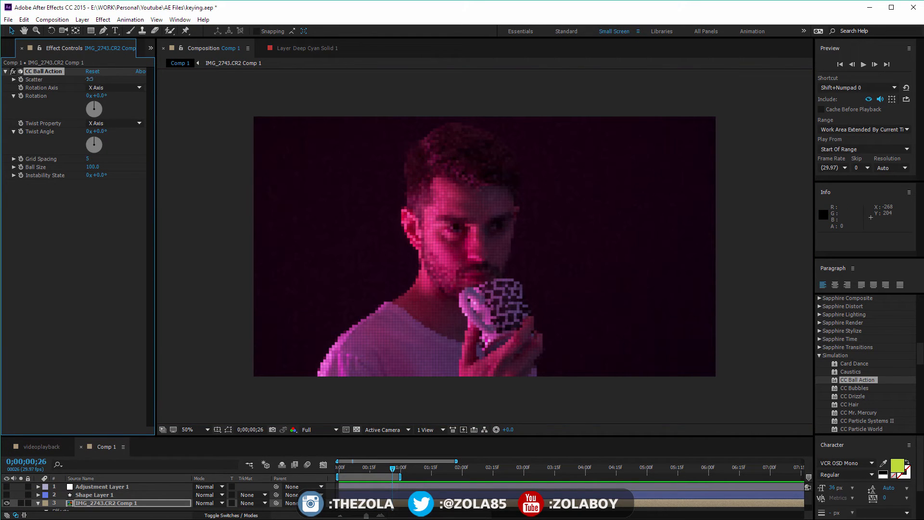
pyautogui.write('347.0')
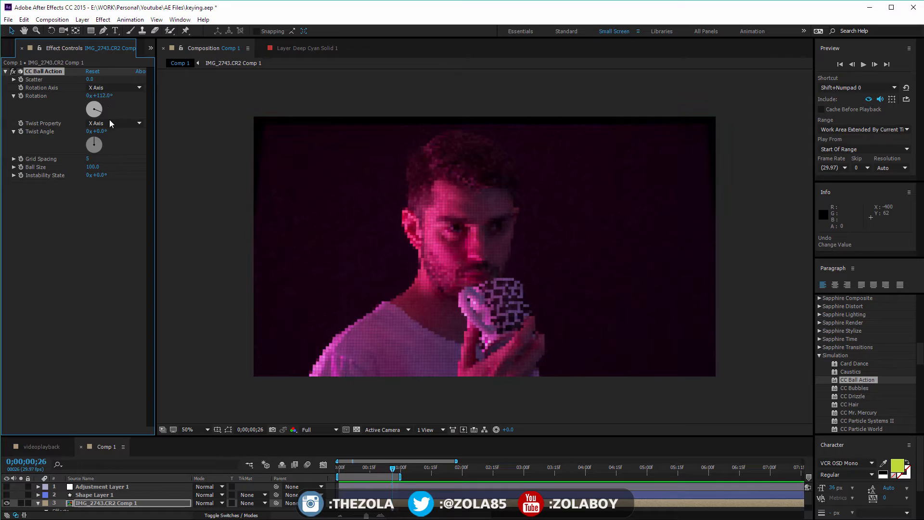
pyautogui.moveTo(97, 109); pyautogui.dragTo(89, 109)
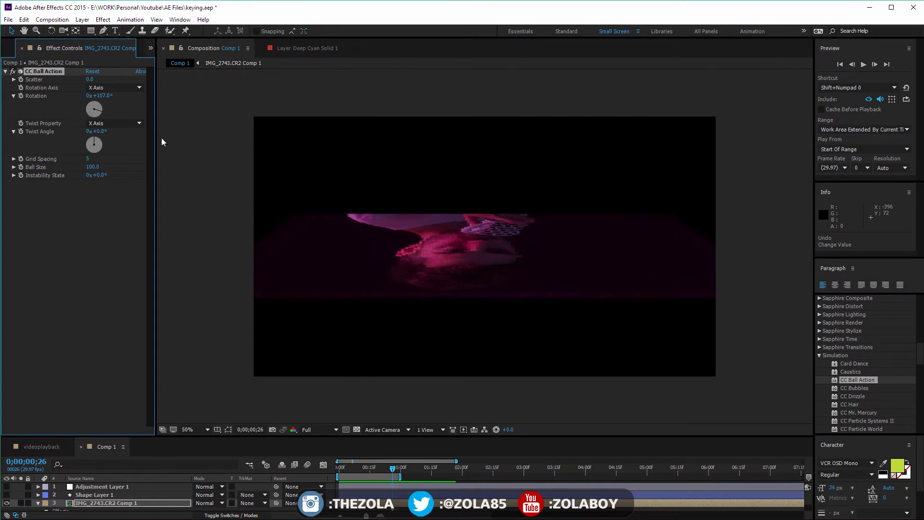
pyautogui.moveTo(95, 145); pyautogui.dragTo(95, 141)
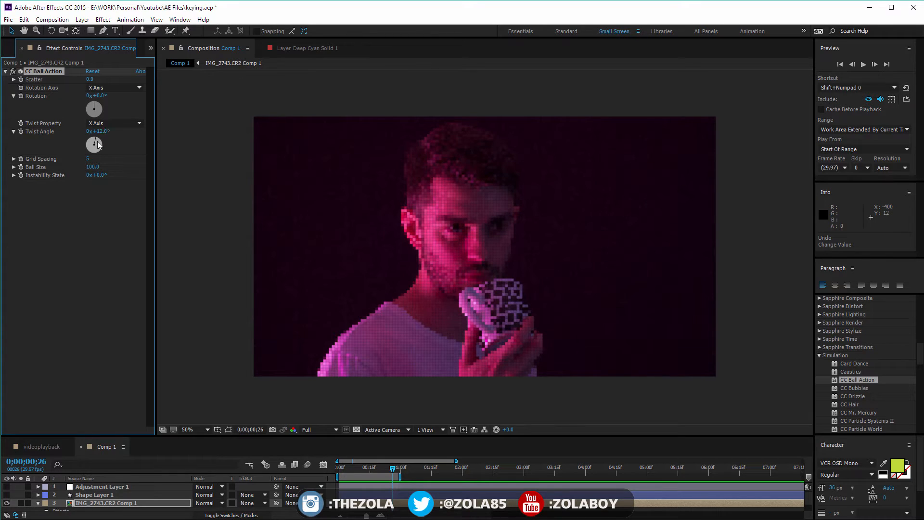
# Twist the ball grid further and adjust Ball Size and Instability, then lower the adjustment layer's Glow Threshold
pyautogui.moveTo(97, 143); pyautogui.dragTo(94, 136)
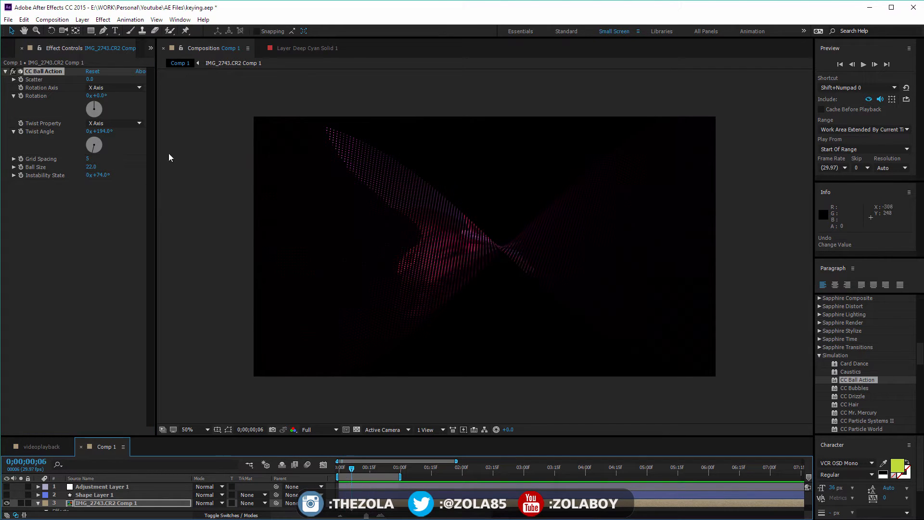
pyautogui.moveTo(97, 142); pyautogui.dragTo(114, 147)
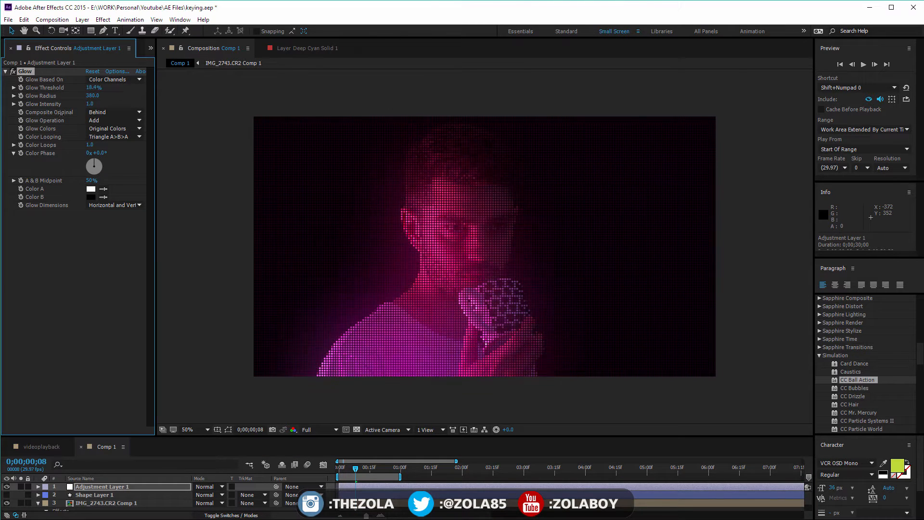
# Raise Glow Threshold to about 46%, then reveal the IMG_2743 layer's effects in the timeline
pyautogui.moveTo(355, 468); pyautogui.dragTo(343, 469)
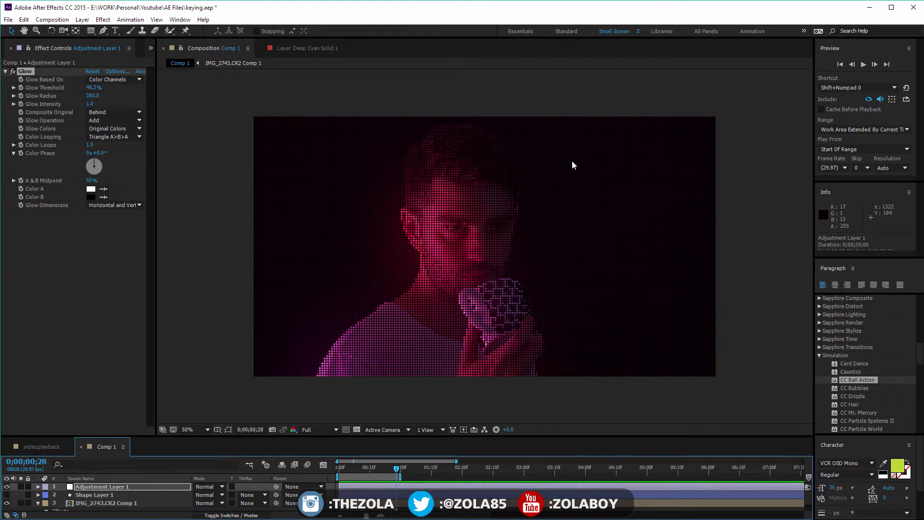
pyautogui.moveTo(279, 403)
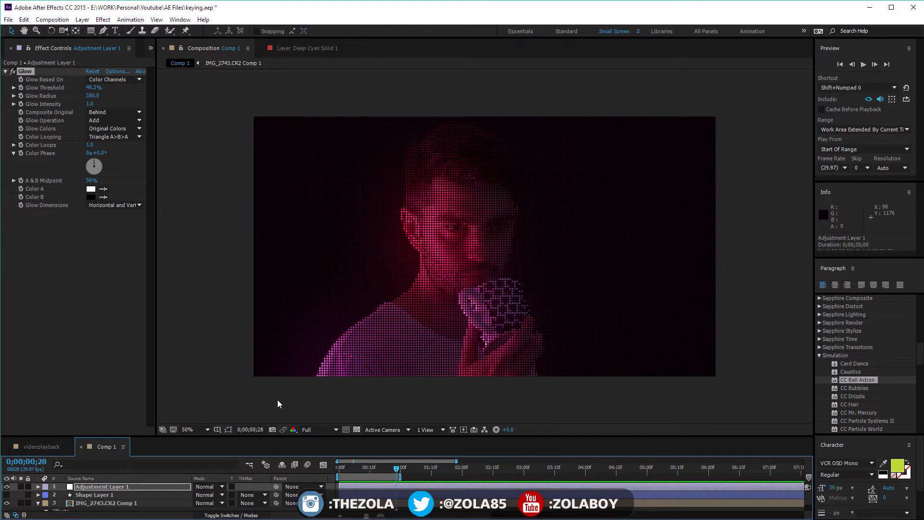
pyautogui.click(188, 429)
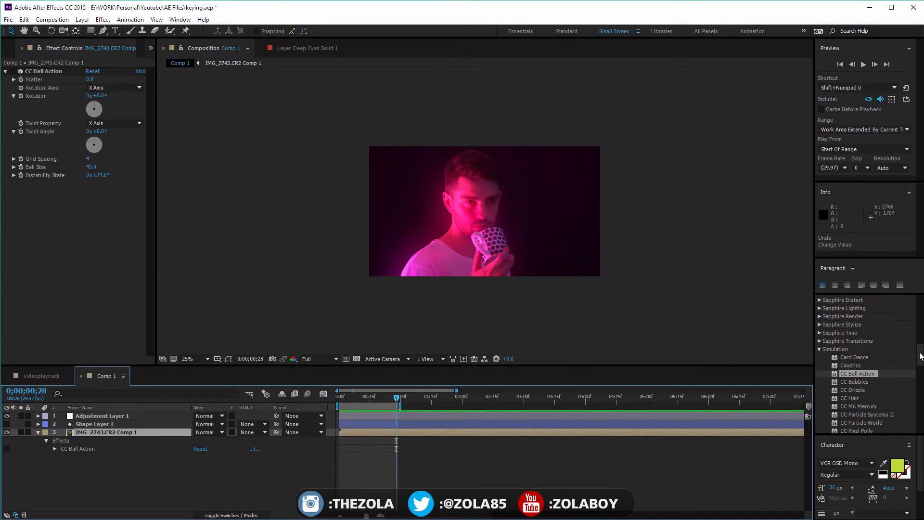
# Swap CC Ball Action for CC Drizzle on the portrait and scrub Displacement, Ripple Height and Spreading upward
pyautogui.scroll(-3)
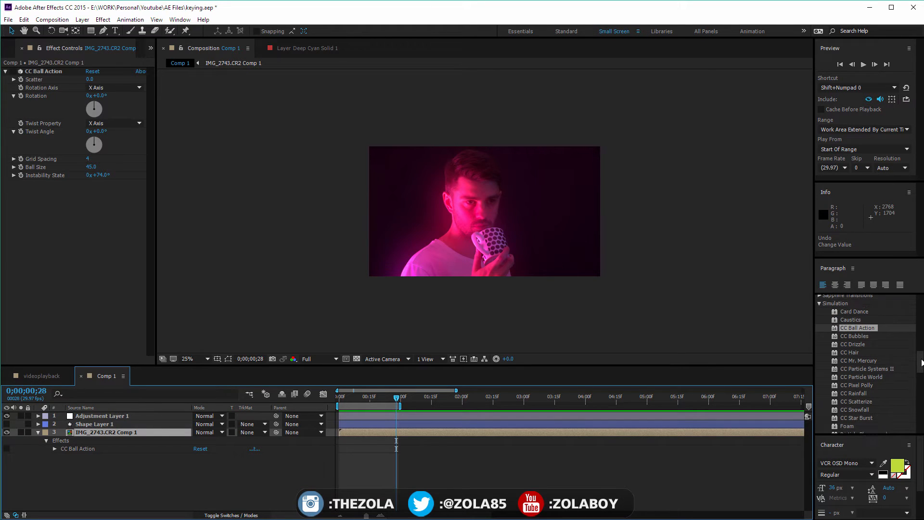
pyautogui.scroll(-3)
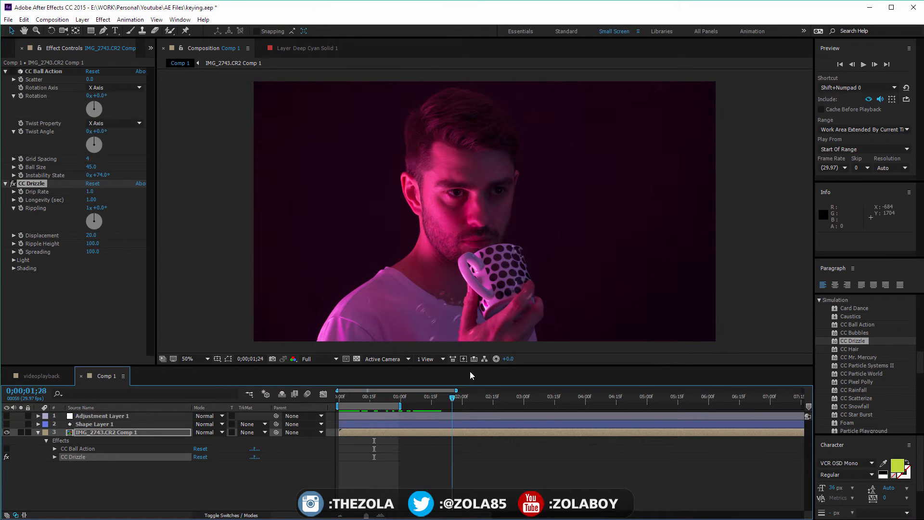
pyautogui.click(444, 395)
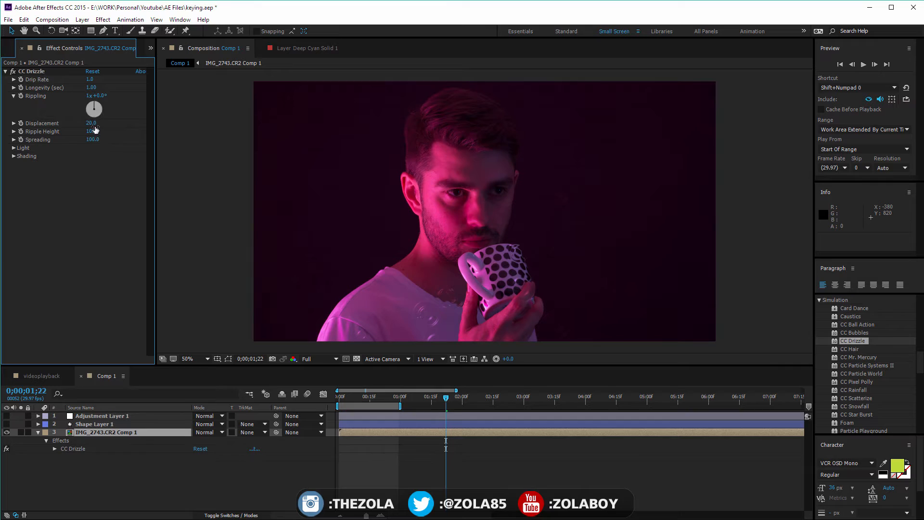
pyautogui.moveTo(92, 130); pyautogui.dragTo(111, 129)
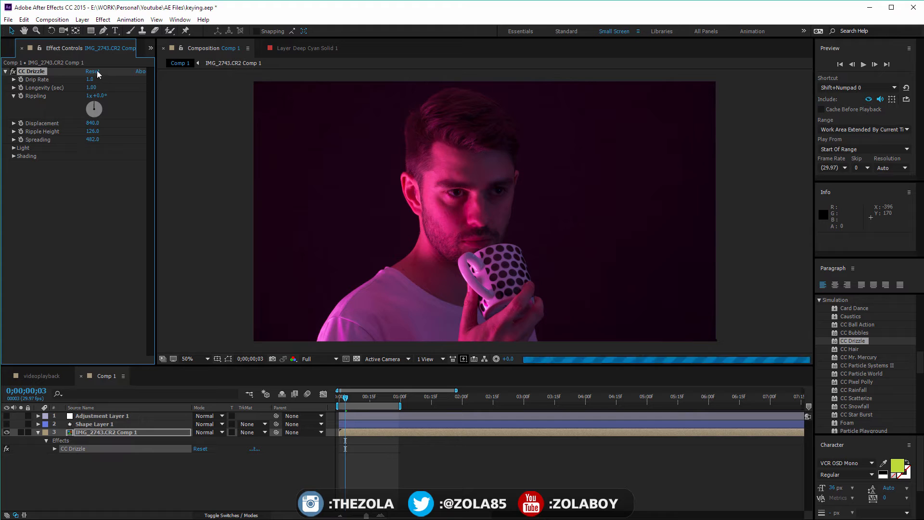
pyautogui.click(92, 70)
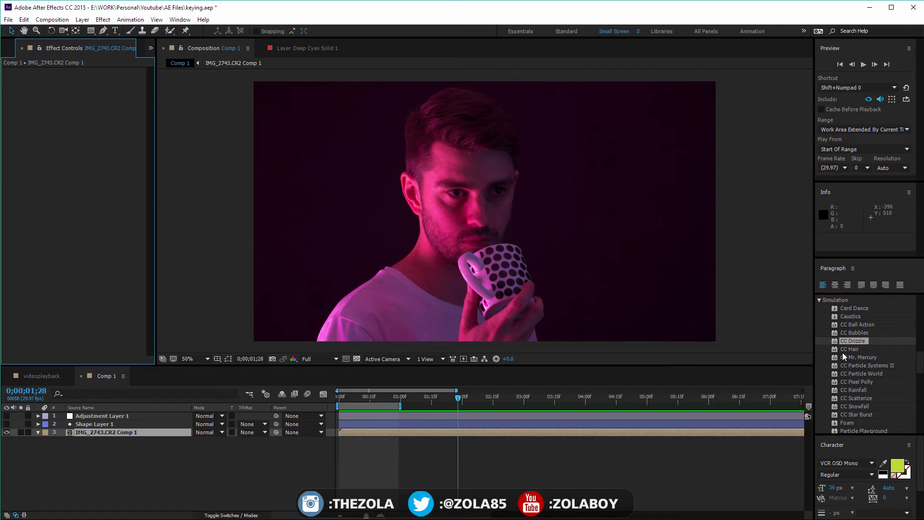
# Apply CC Hair to the portrait after removing Drizzle, then show the Project panel's footage list
pyautogui.doubleClick(850, 349)
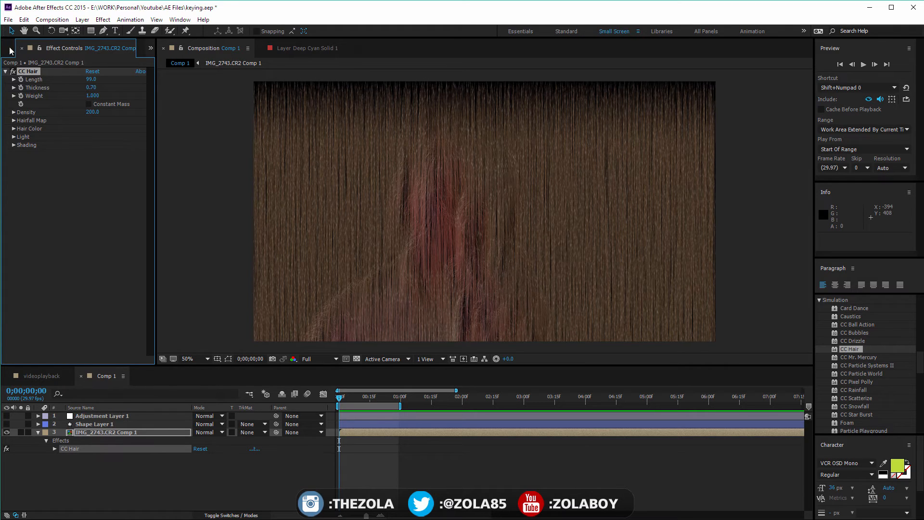
pyautogui.click(15, 48)
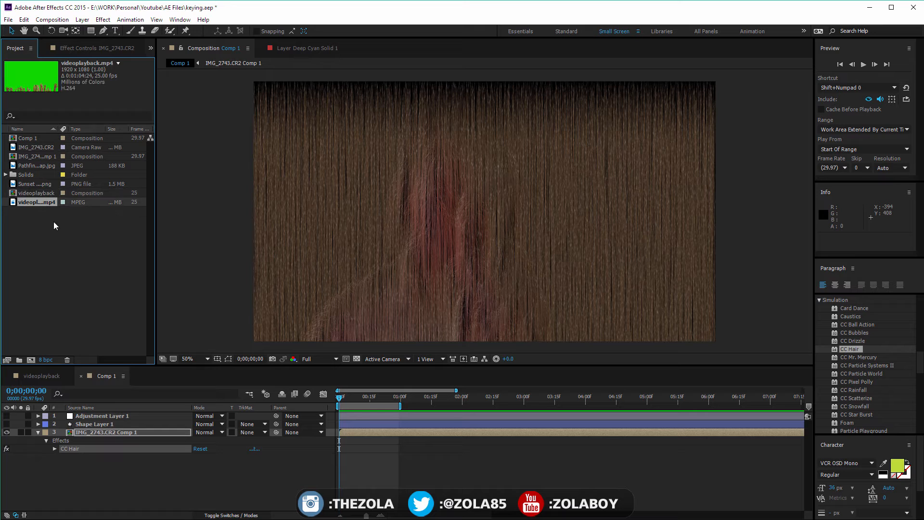
# Bring videoplayback.mp4 into Comp 1 with CC Hair, raise strand Length and Thickness, and reveal the Hairfall Map settings
pyautogui.doubleClick(37, 201)
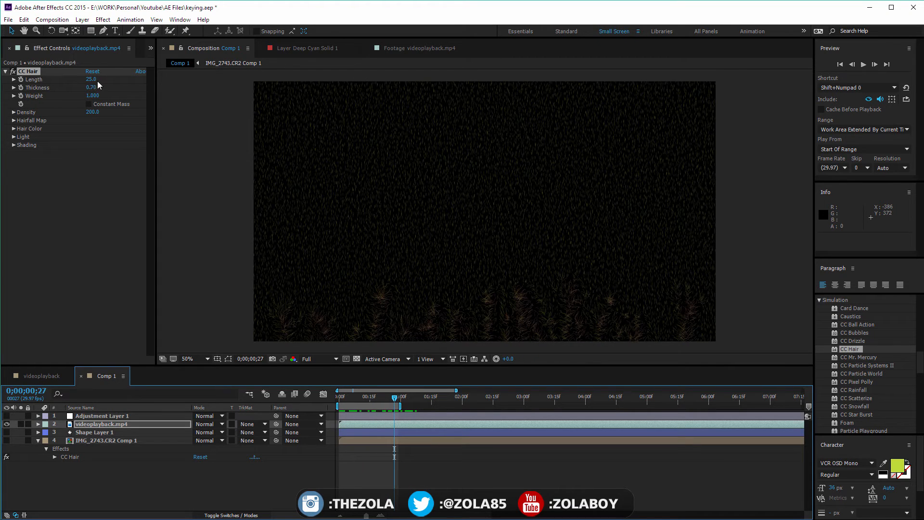
pyautogui.moveTo(90, 79); pyautogui.dragTo(109, 79)
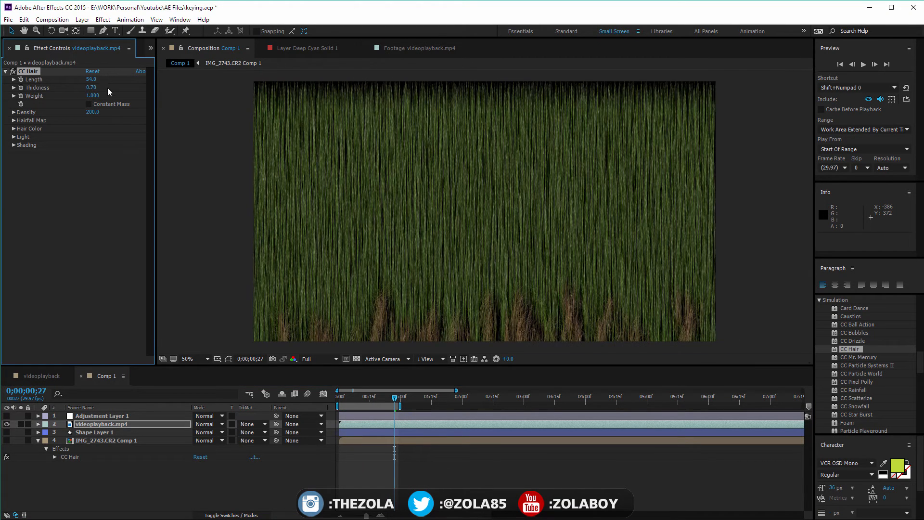
pyautogui.moveTo(91, 88); pyautogui.dragTo(102, 88)
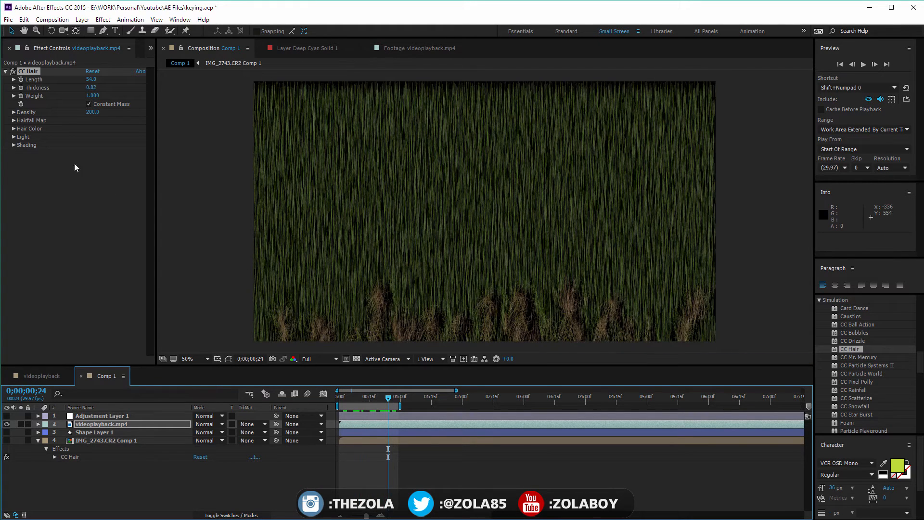
pyautogui.click(13, 121)
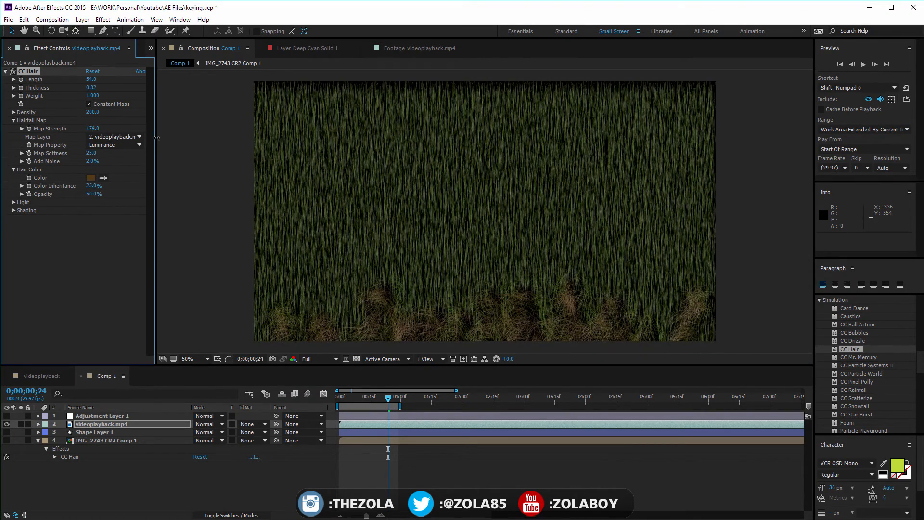
# Set the CC Hair colour to green via the Hair Color swatch and confirm it
pyautogui.click(91, 177)
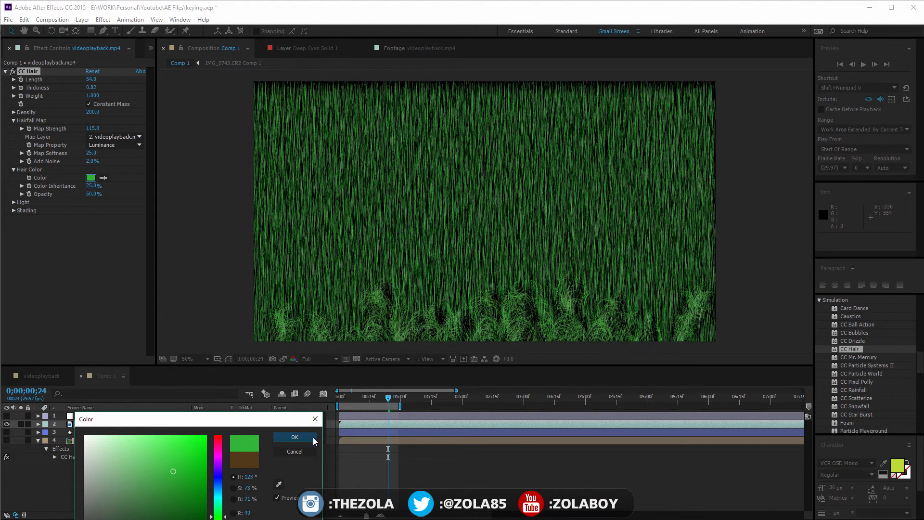
pyautogui.click(295, 436)
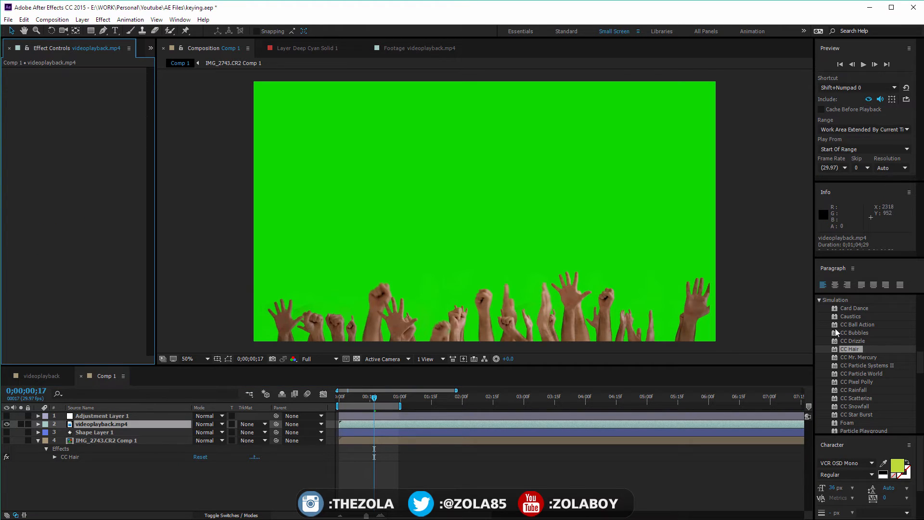
# Apply CC Mr. Mercury with Radius Y 54 and Resistance 0, then scrub time to preview the green blobs
pyautogui.click(859, 357)
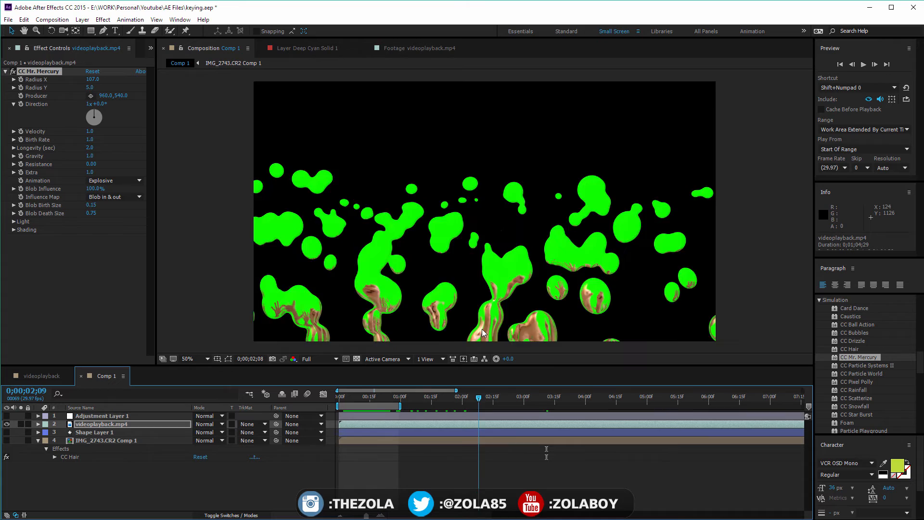
pyautogui.click(580, 395)
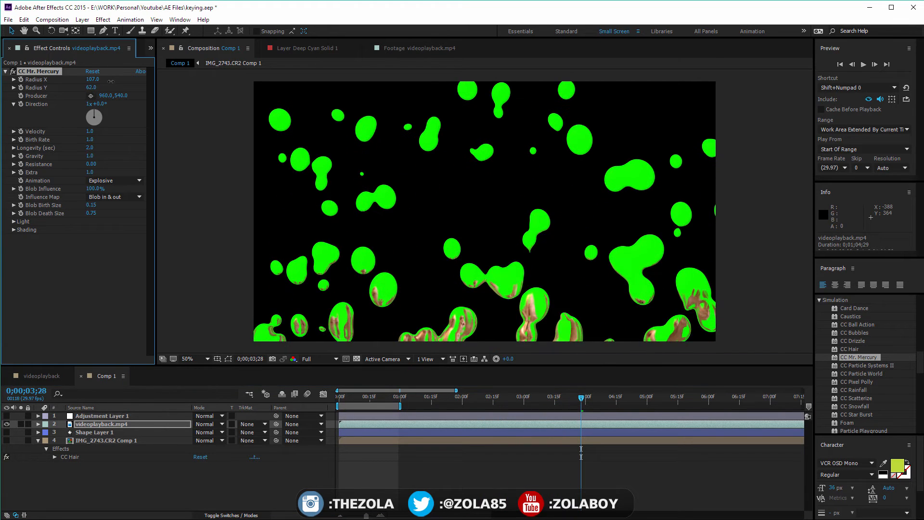
pyautogui.click(372, 395)
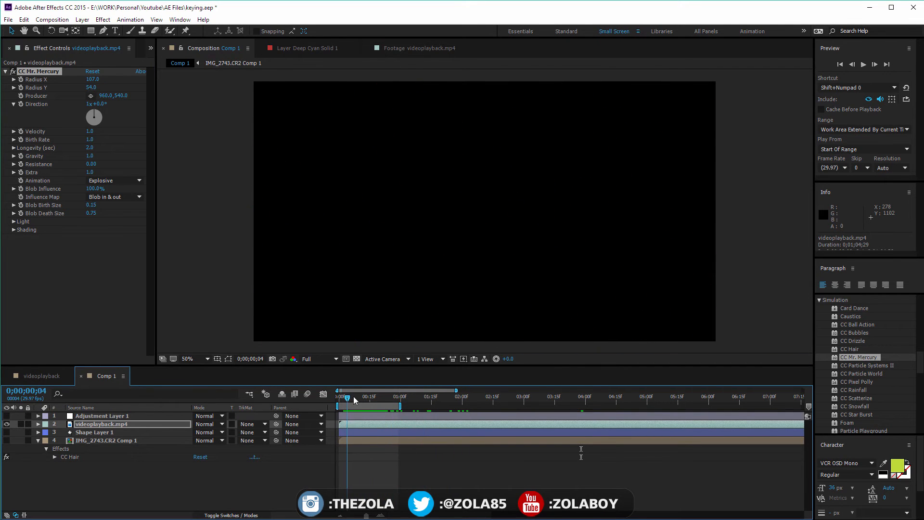
pyautogui.moveTo(346, 396); pyautogui.dragTo(471, 395)
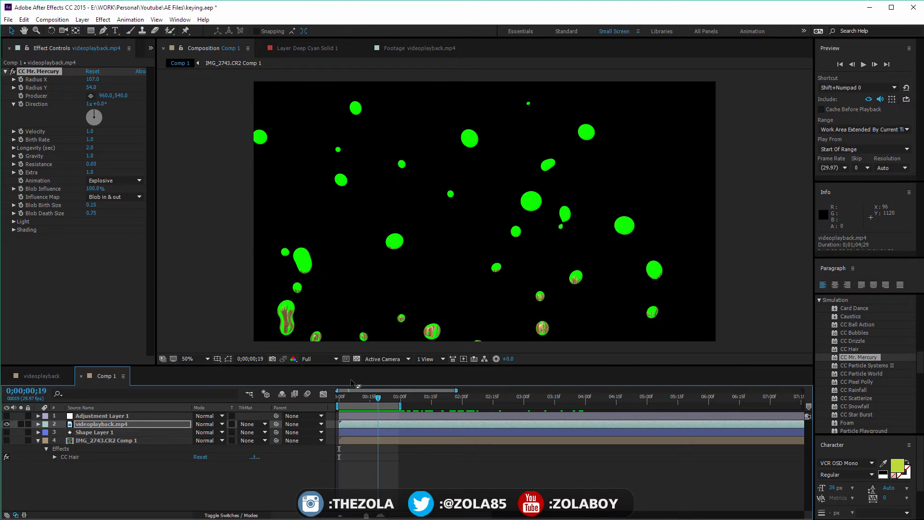
pyautogui.click(112, 180)
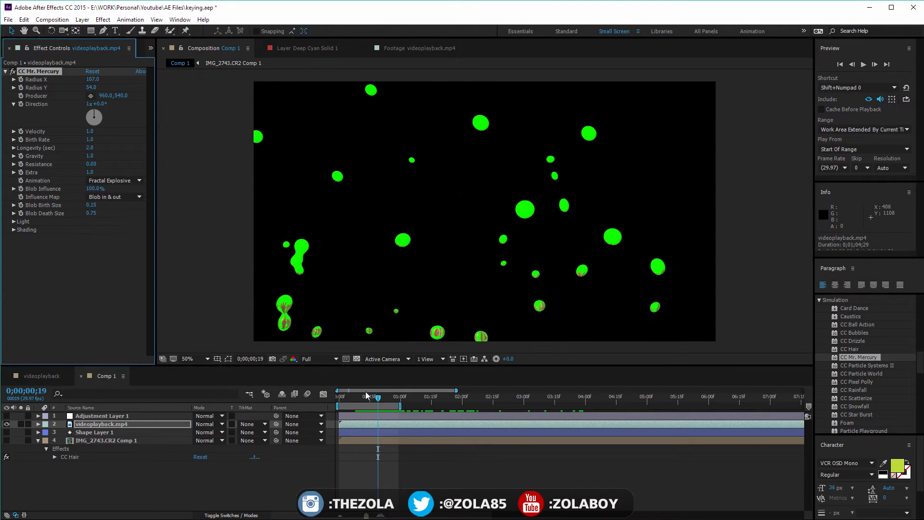
# Preview the Direction, Fire and Vortex blob animation styles at different frames
pyautogui.click(413, 396)
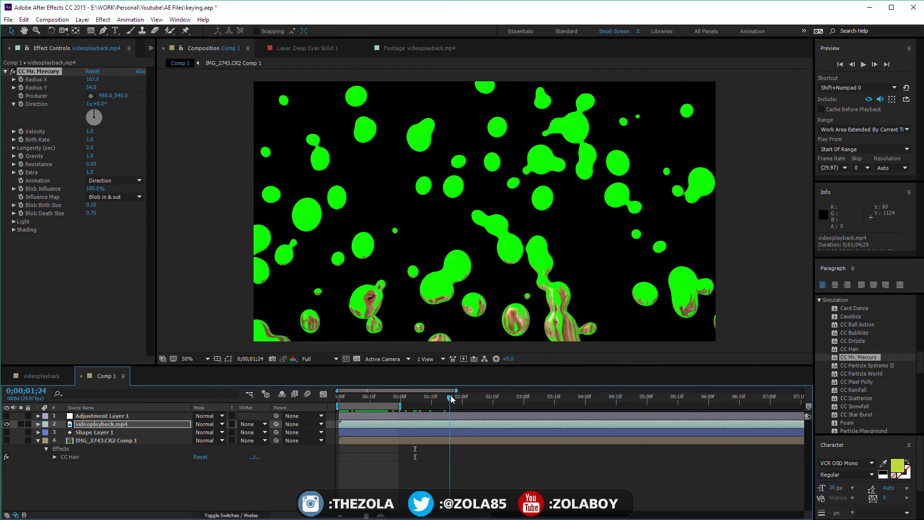
pyautogui.click(115, 180)
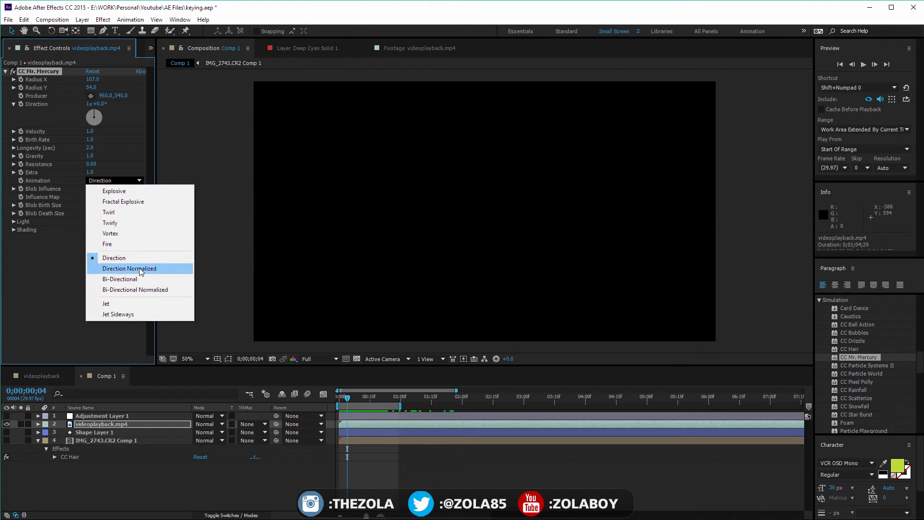
pyautogui.click(107, 244)
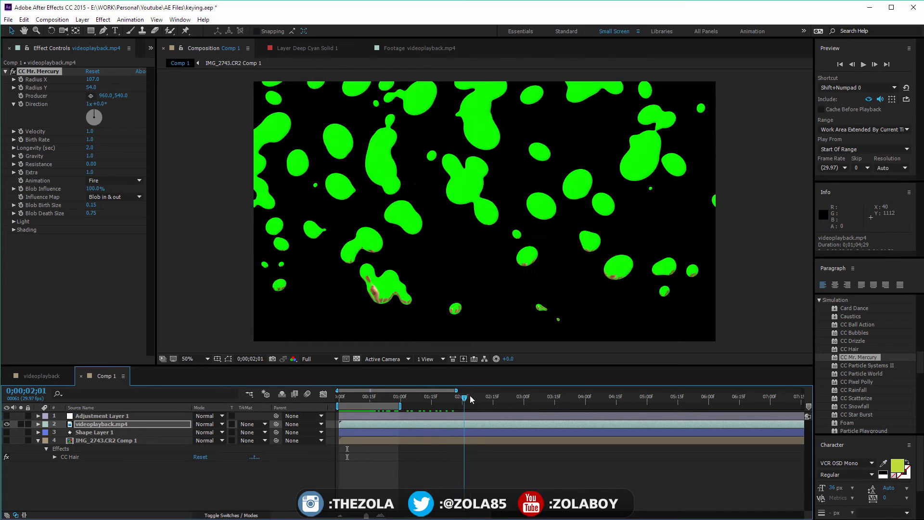
pyautogui.click(114, 180)
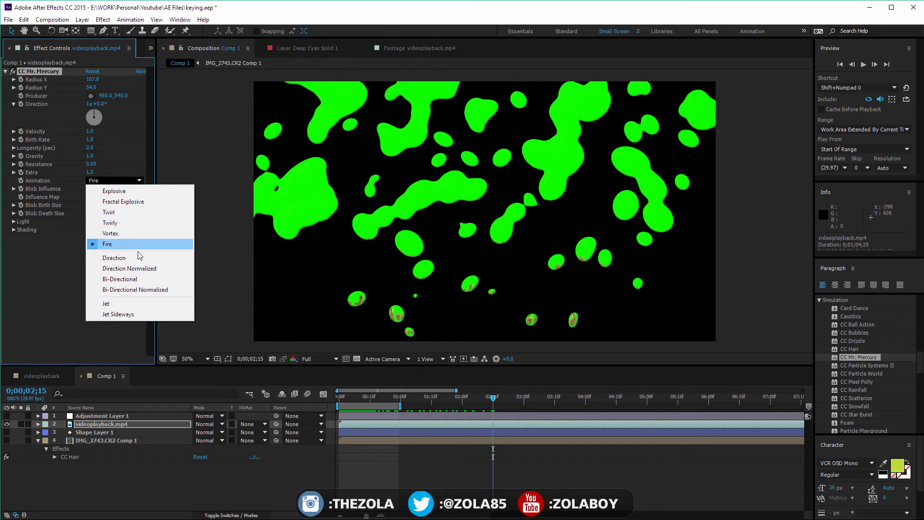
pyautogui.click(110, 233)
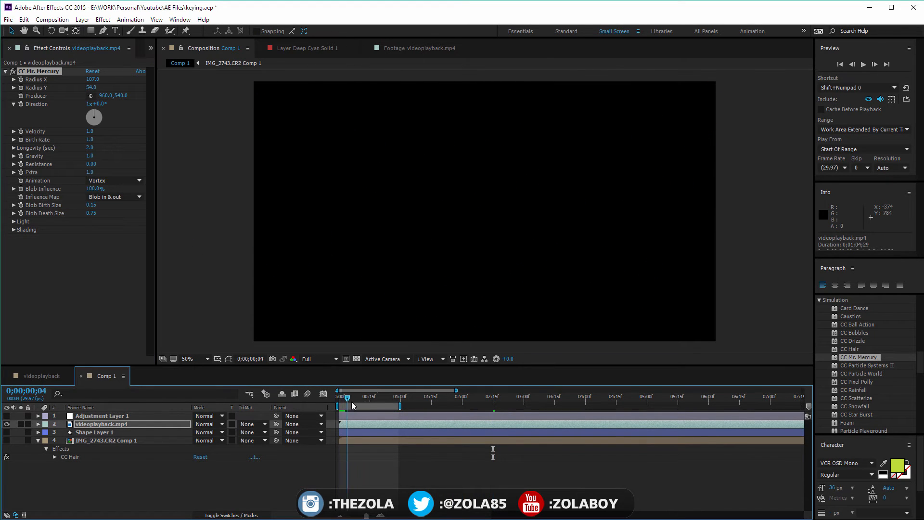
pyautogui.click(477, 395)
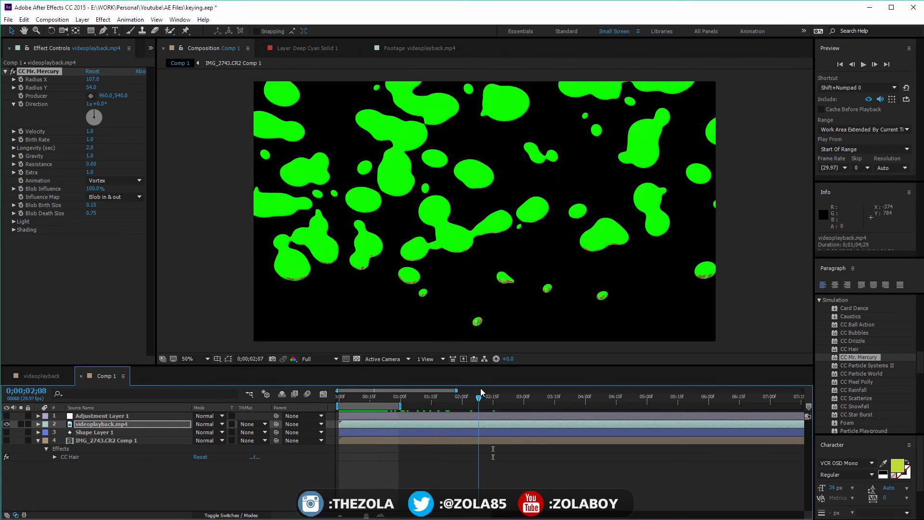
pyautogui.click(378, 396)
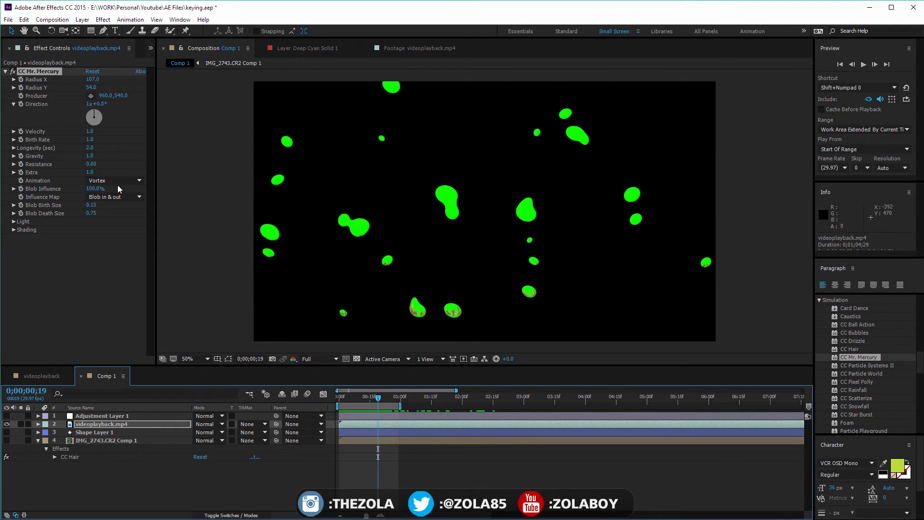
# Settle on the Jet animation style and play the blobs forward in time
pyautogui.click(114, 180)
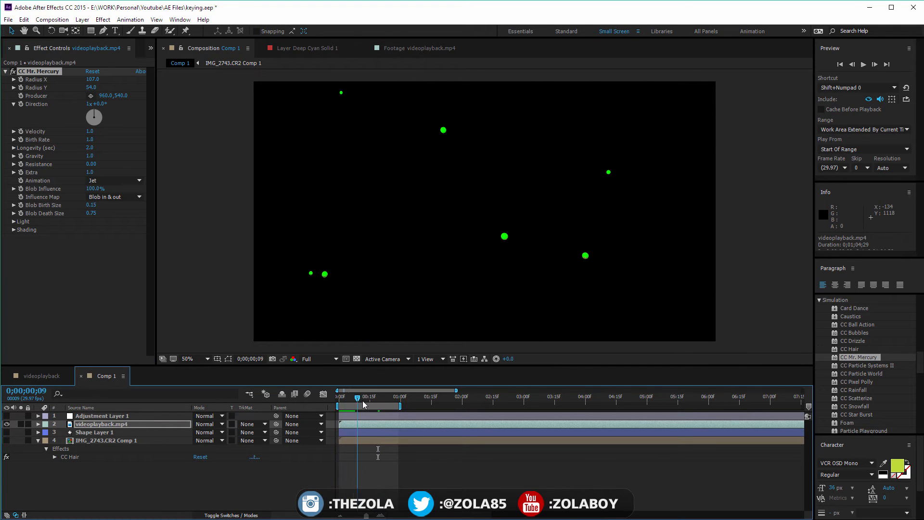
pyautogui.moveTo(362, 405); pyautogui.dragTo(501, 405)
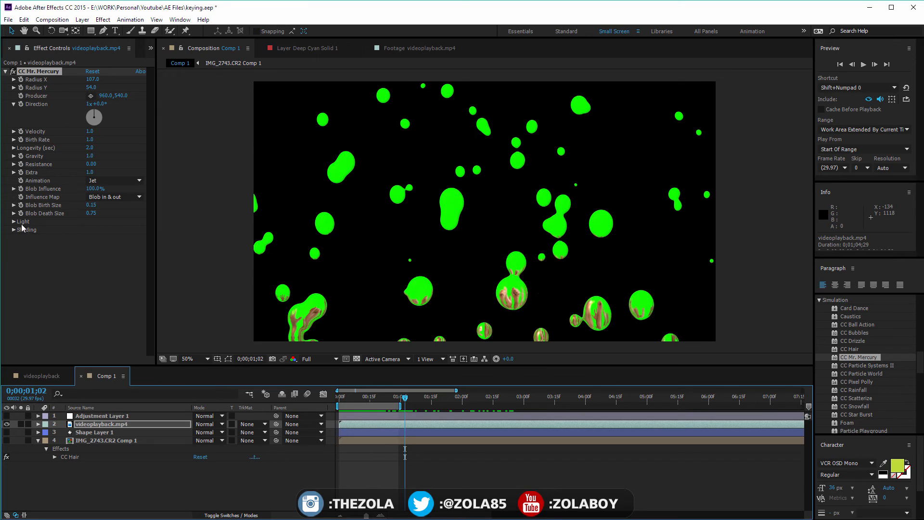
# Set Gravity to 2.1 and Velocity to 3.3 and rotate the blob emission Direction dial
pyautogui.click(113, 180)
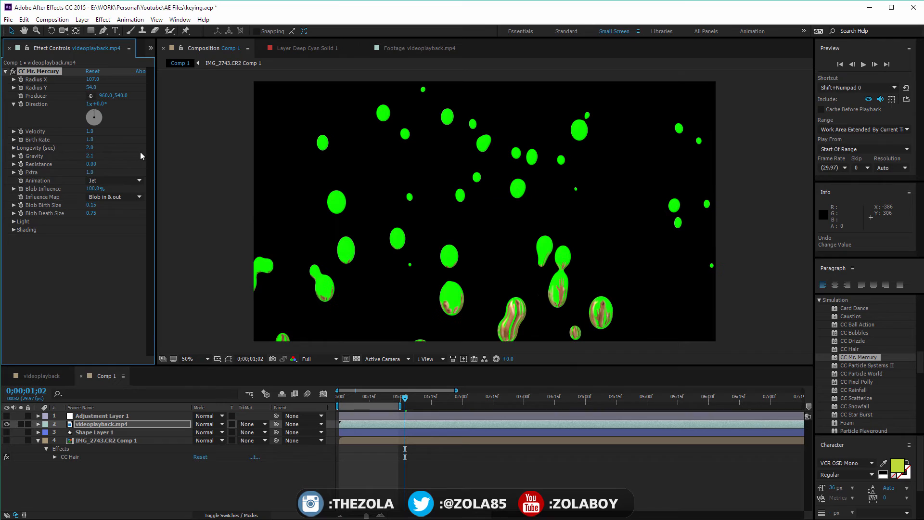
pyautogui.click(90, 131)
pyautogui.write('3.3')
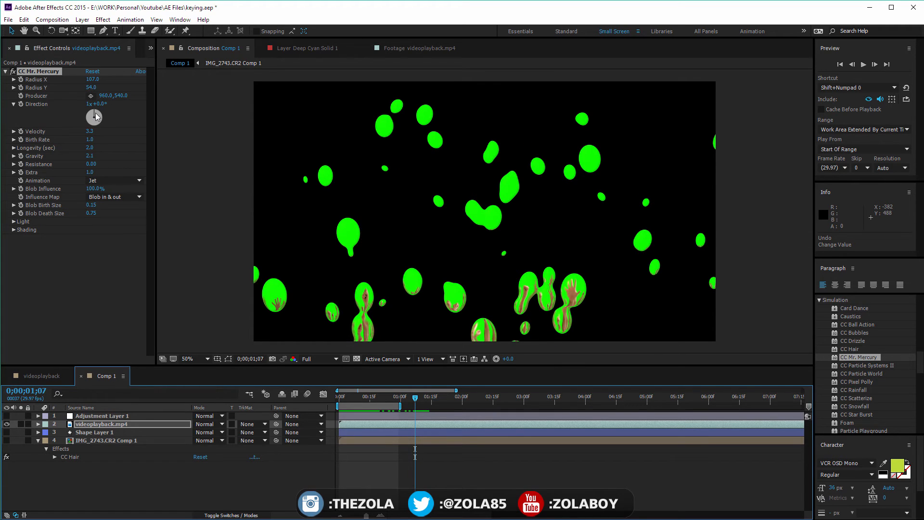
pyautogui.moveTo(94, 115); pyautogui.dragTo(97, 121)
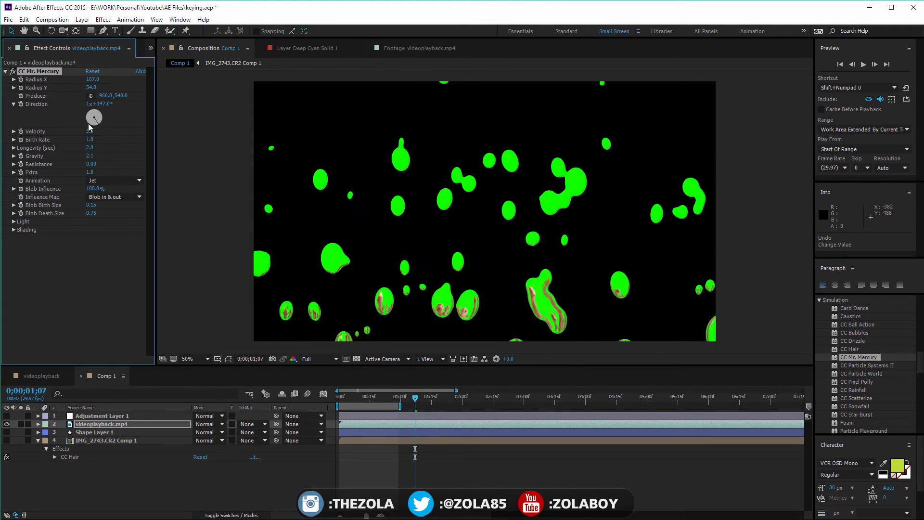
pyautogui.moveTo(94, 117); pyautogui.dragTo(93, 114)
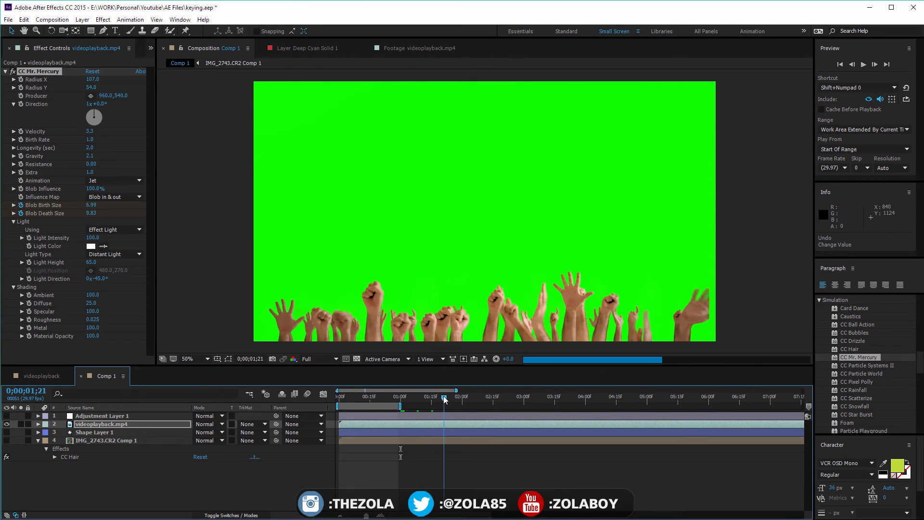
# Return to about one second in and duplicate the videoplayback.mp4 layer with Ctrl+D
pyautogui.moveTo(444, 399); pyautogui.dragTo(402, 399)
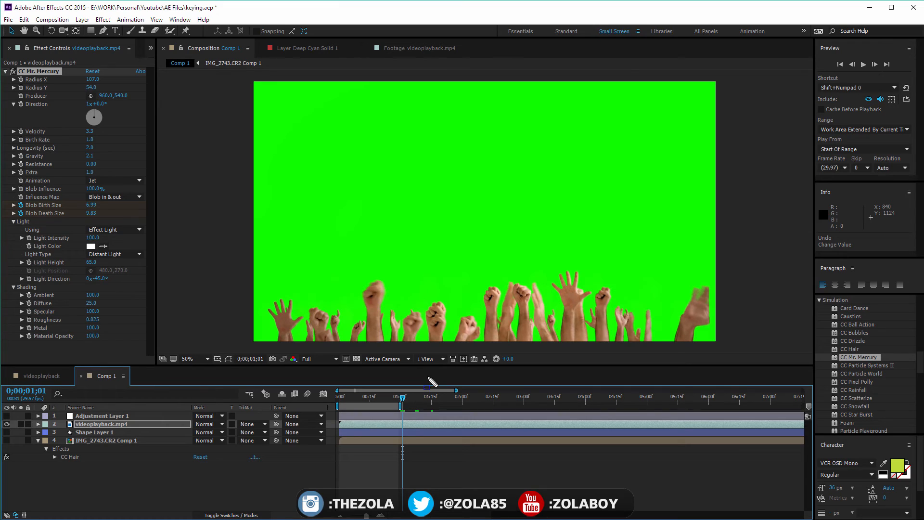
pyautogui.moveTo(388, 469)
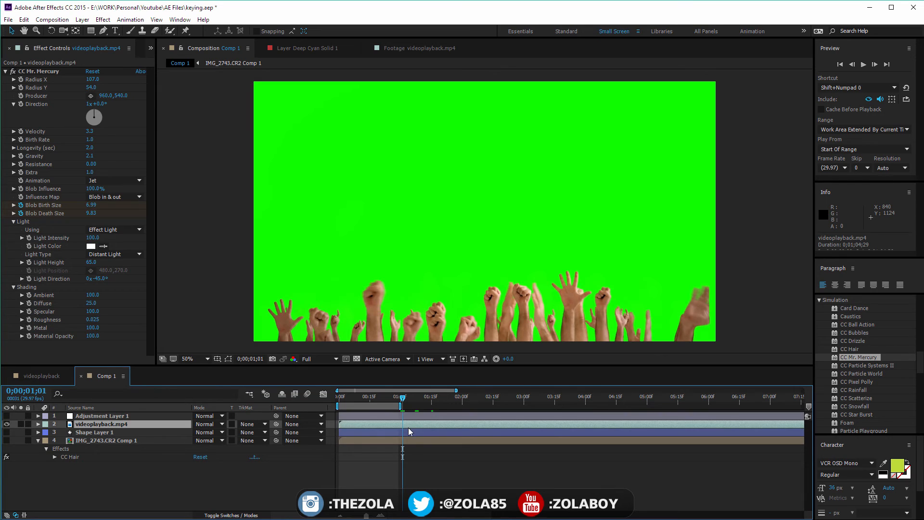
pyautogui.moveTo(272, 443)
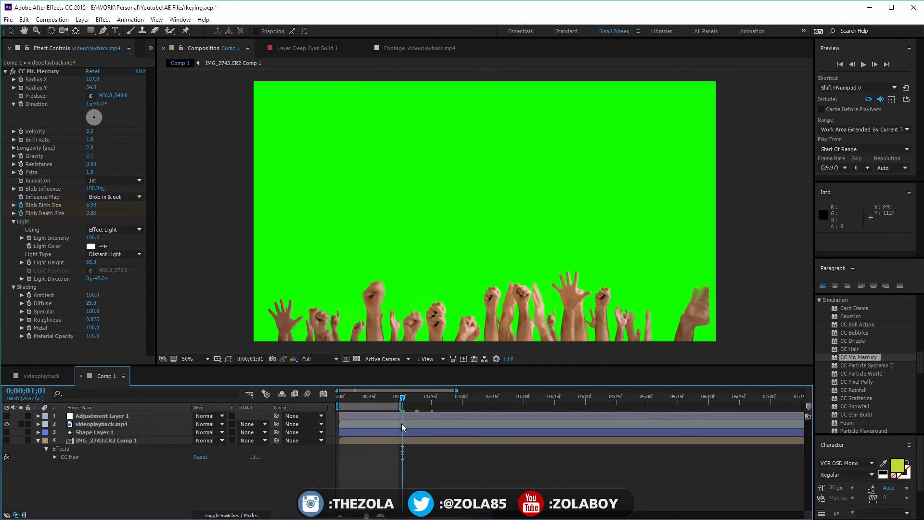
pyautogui.click(52, 19)
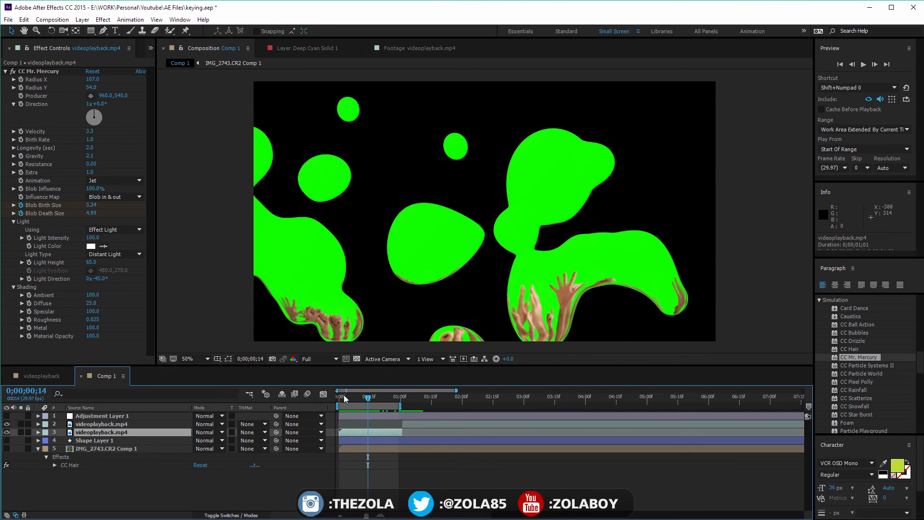
# Reveal the Blob Birth/Death Size keyframes and select the ending ones while watching the blobs grow
pyautogui.rightClick(339, 456)
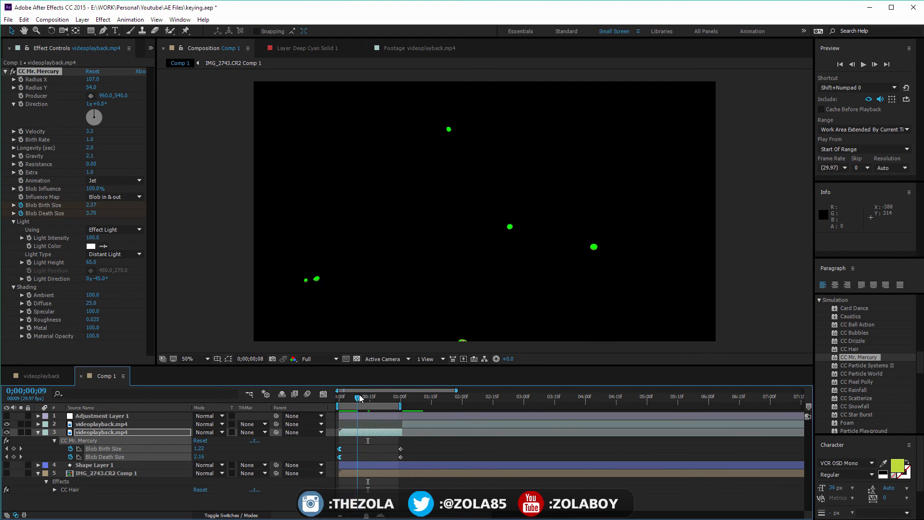
pyautogui.moveTo(357, 396); pyautogui.dragTo(405, 396)
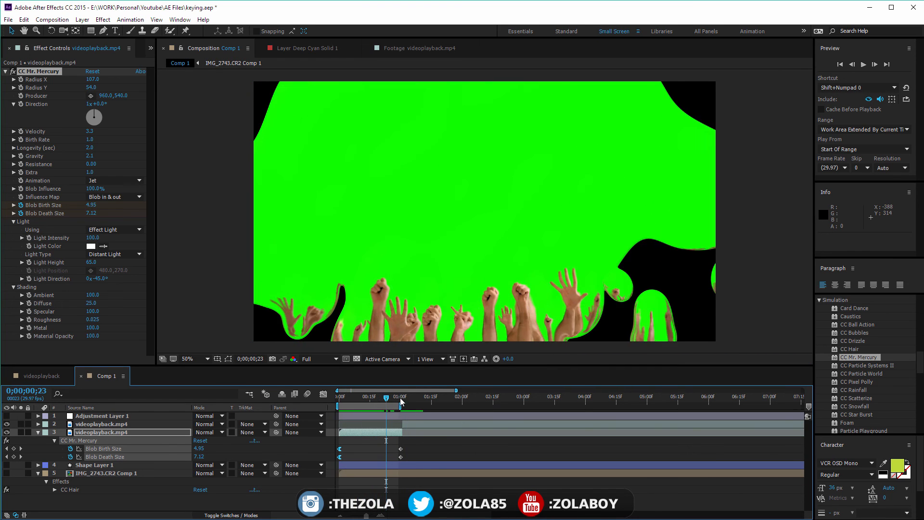
pyautogui.click(862, 65)
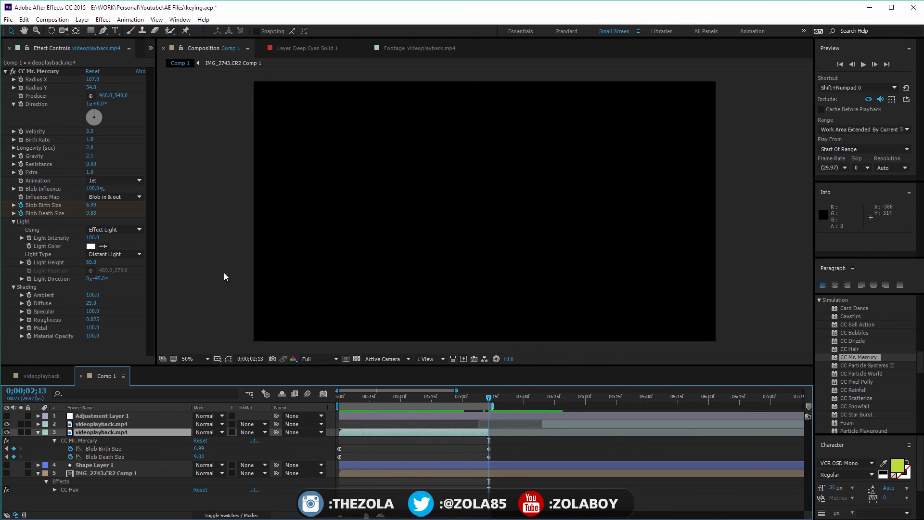
# Move the end keyframes to around 2;13 and check the transition about one second in
pyautogui.click(410, 396)
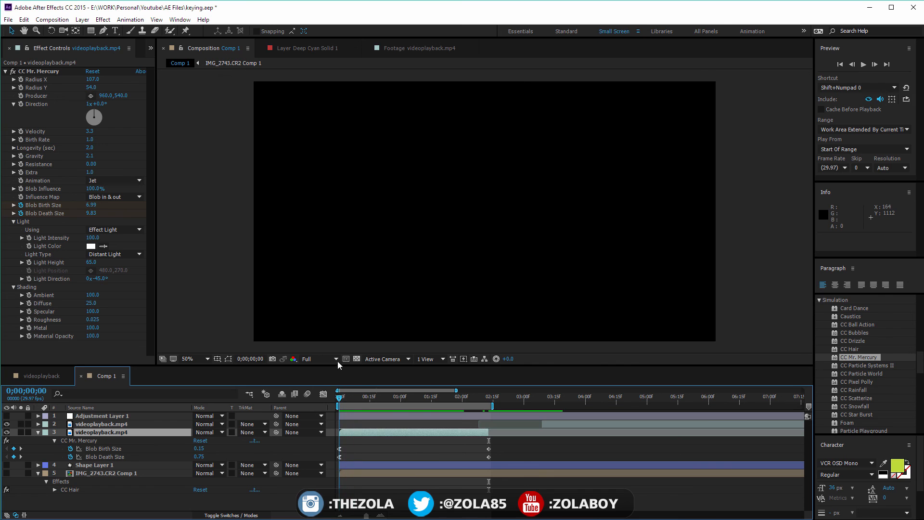
pyautogui.moveTo(337, 395); pyautogui.dragTo(397, 395)
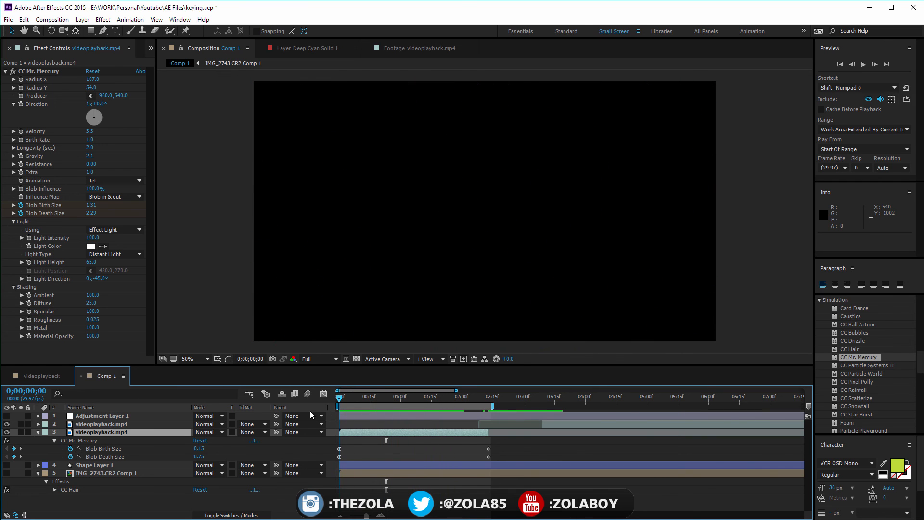
pyautogui.click(405, 390)
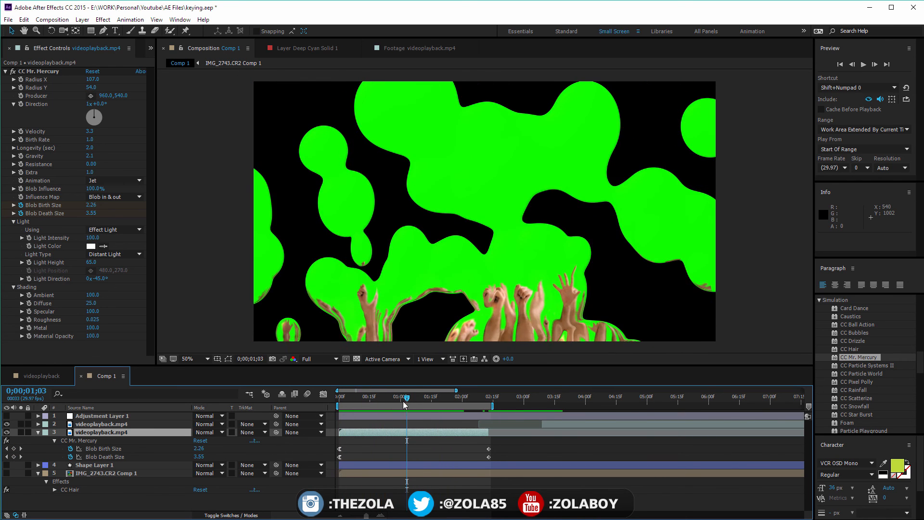